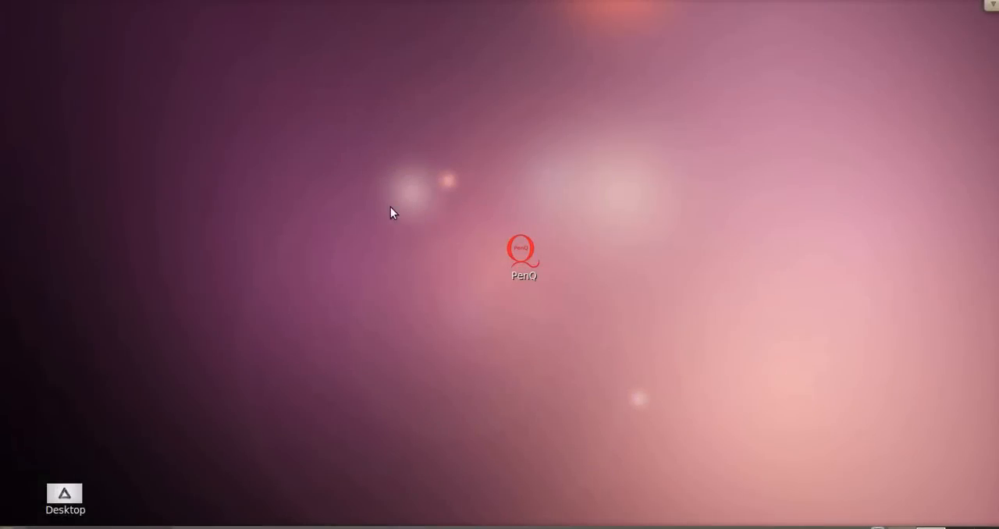
Step: Select the PenQ desktop icon and bring up its context menu
{"action": "left_click", "coordinate": [524, 254]}
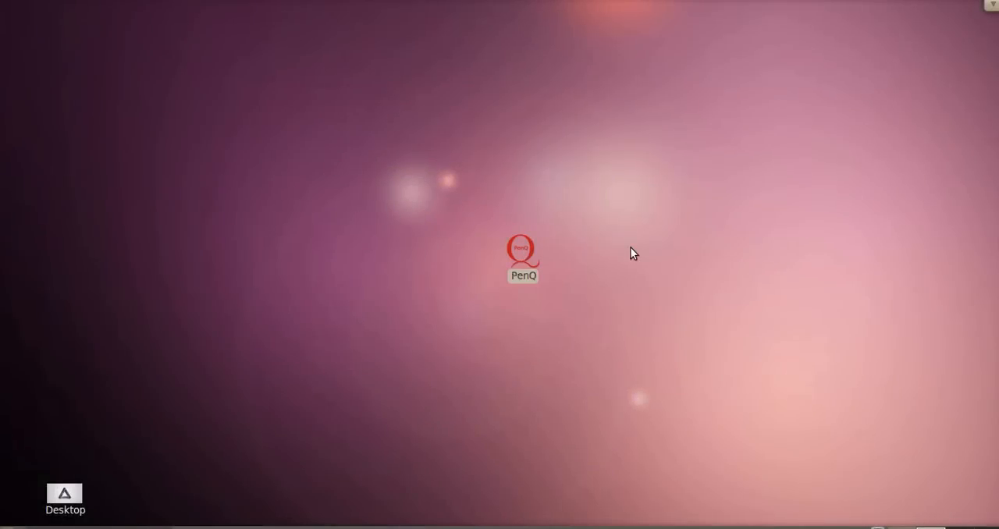
{"action": "mouse_move", "coordinate": [613, 253]}
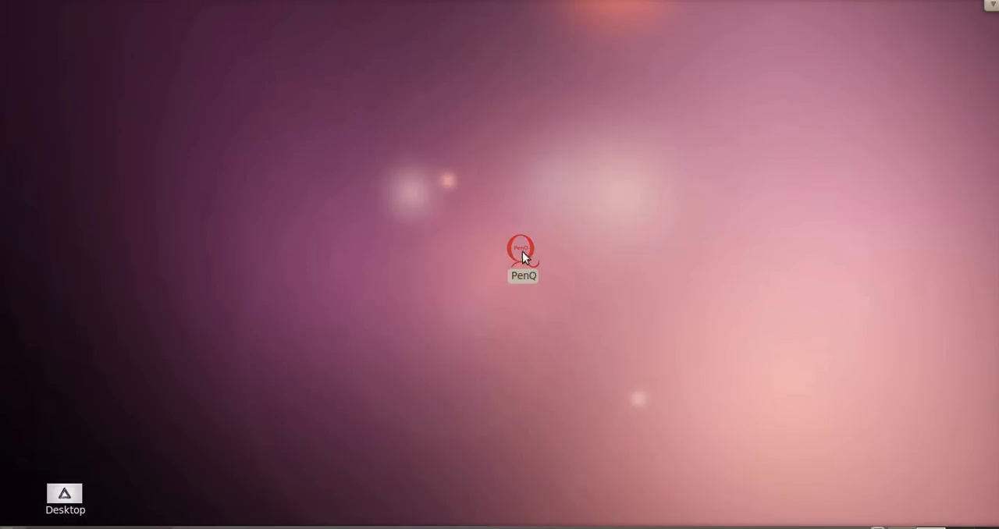
{"action": "right_click", "coordinate": [522, 256]}
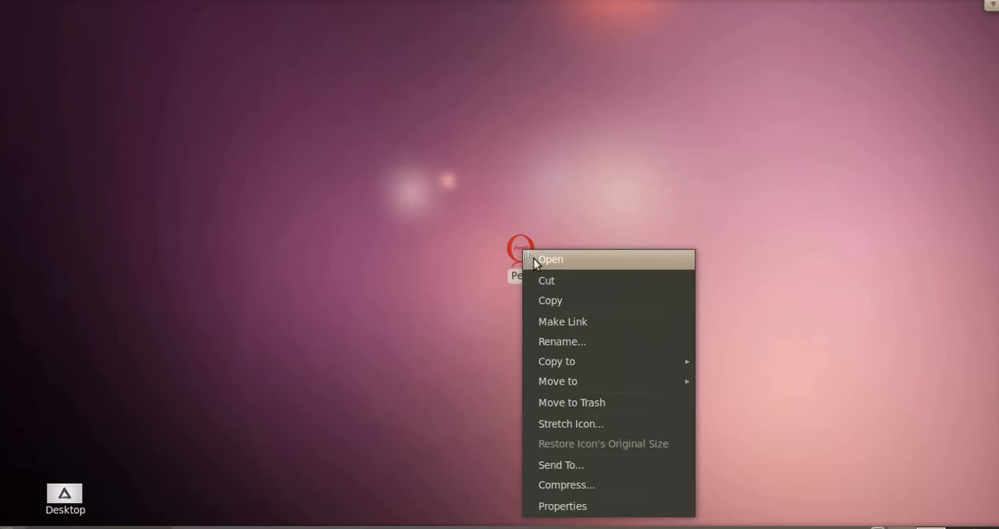
Step: Launch PenQ, view About PenQ, and follow its QBurst link to the product page
{"action": "left_click", "coordinate": [549, 259]}
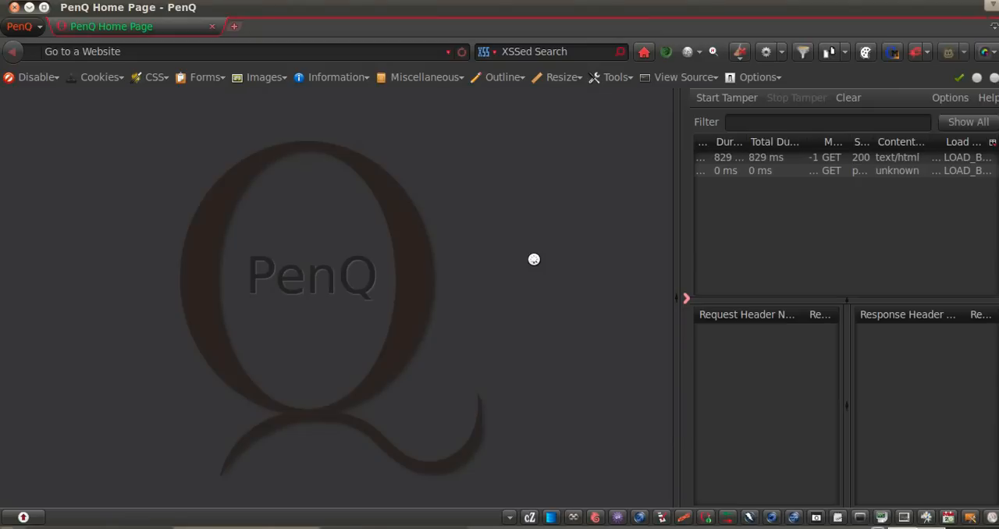
{"action": "mouse_move", "coordinate": [64, 118]}
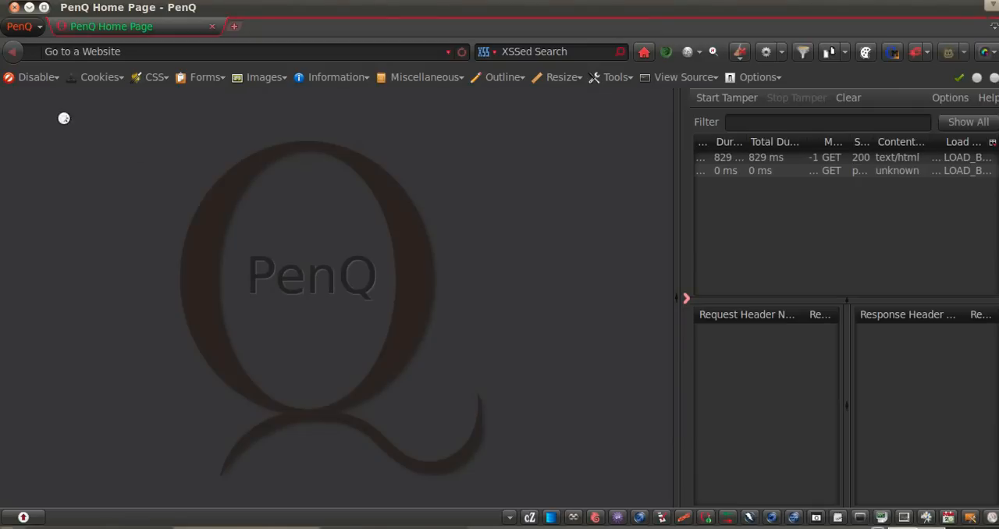
{"action": "left_click", "coordinate": [19, 26]}
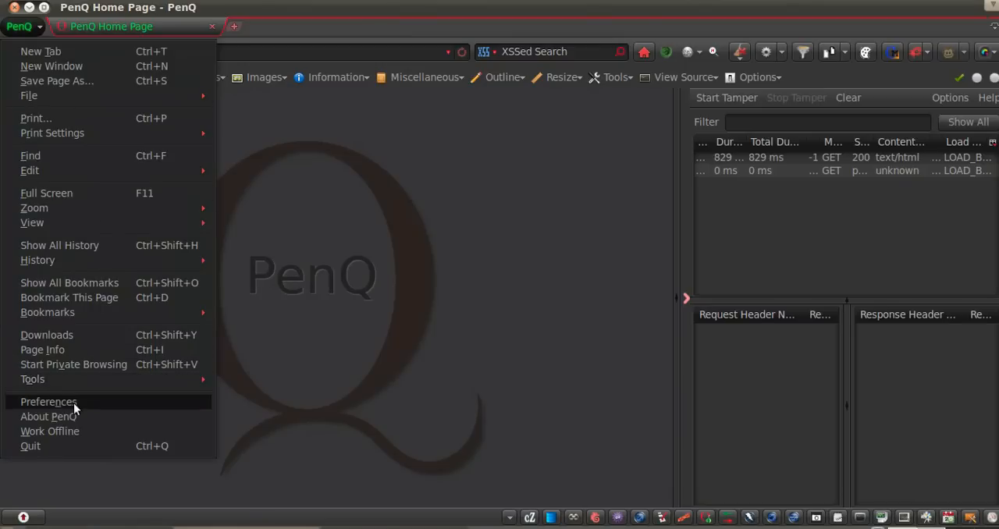
{"action": "left_click", "coordinate": [48, 416]}
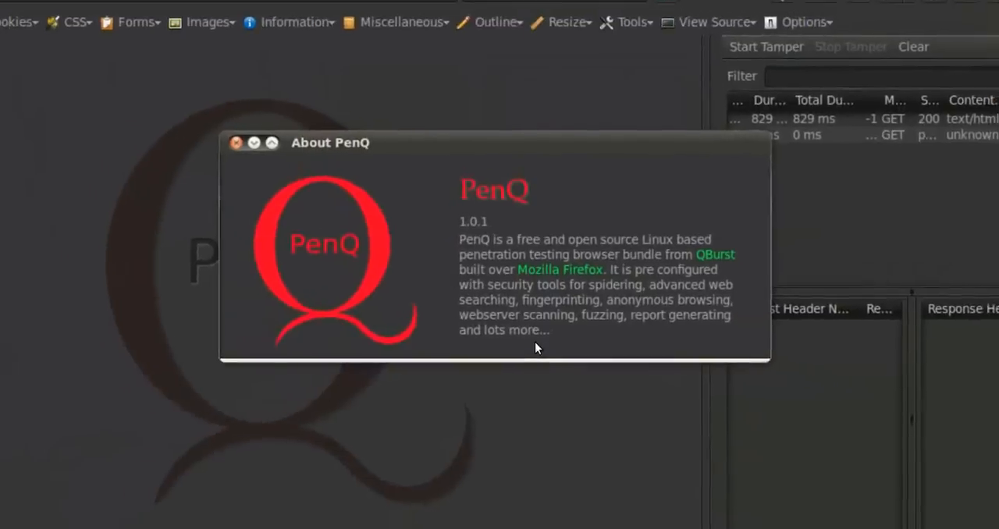
{"action": "left_click", "coordinate": [237, 143]}
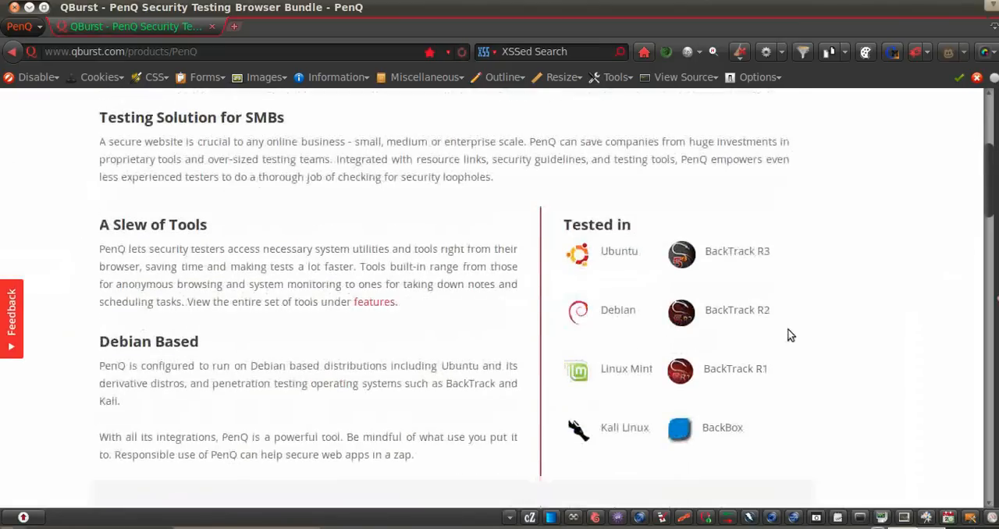
{"action": "mouse_move", "coordinate": [796, 388]}
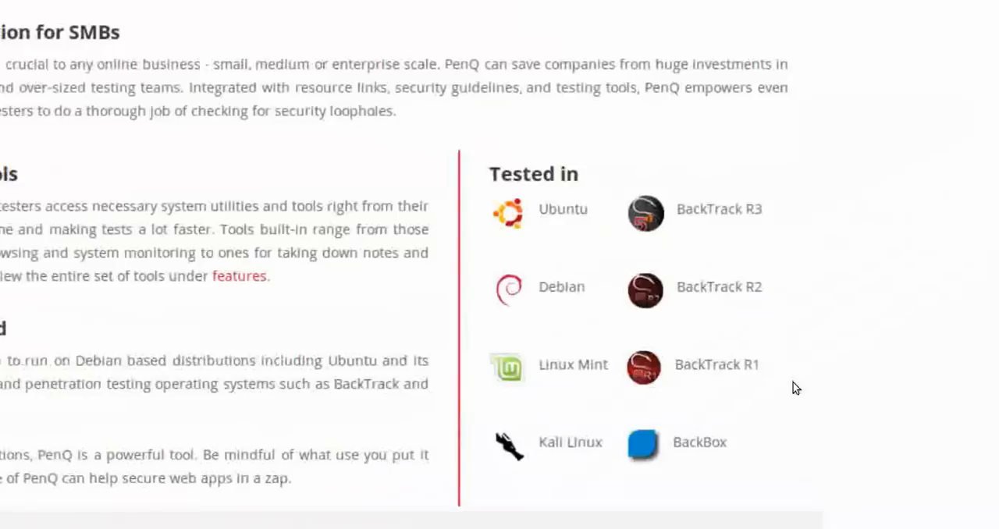
Step: Scroll through the QBurst PenQ page reviewing its description, tools and tested distributions
{"action": "scroll", "scroll_direction": "down", "scroll_amount": 3}
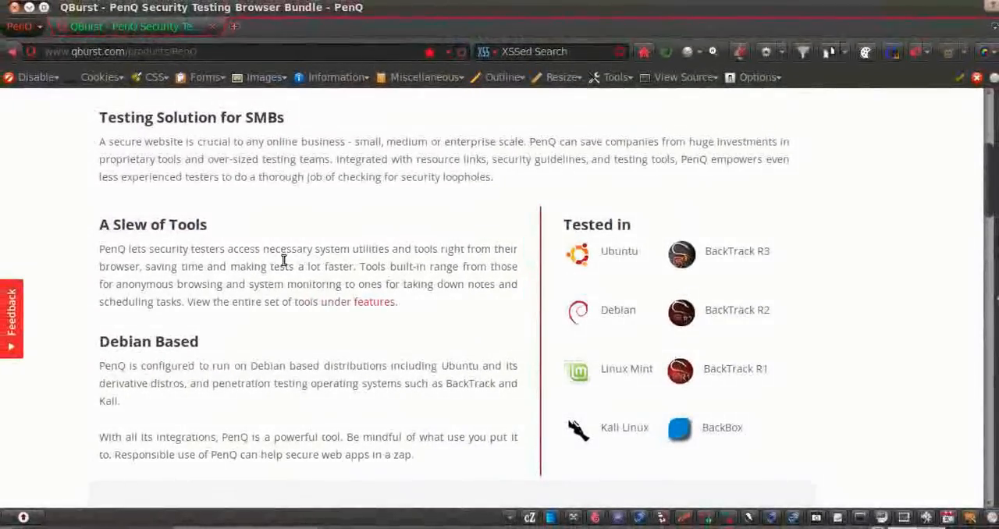
{"action": "scroll", "scroll_direction": "up", "scroll_amount": 3}
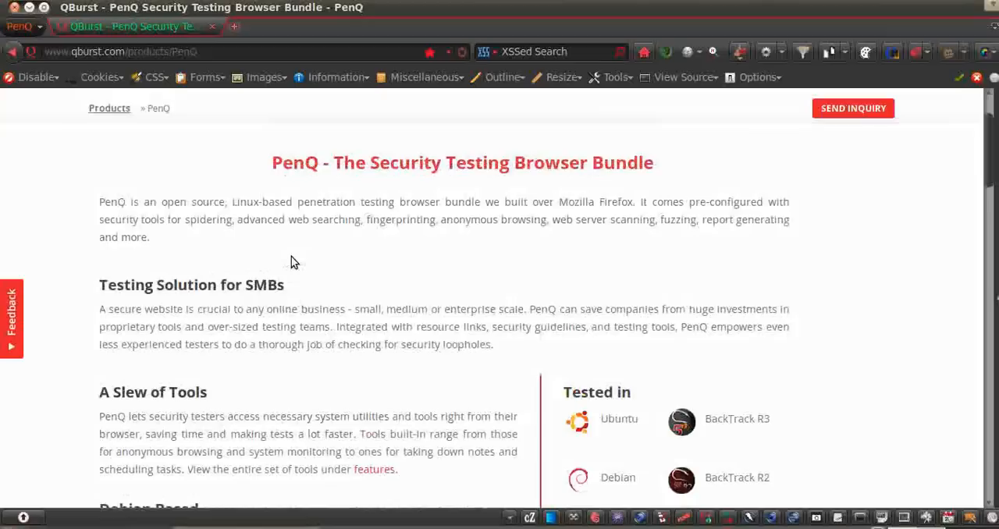
{"action": "mouse_move", "coordinate": [313, 253]}
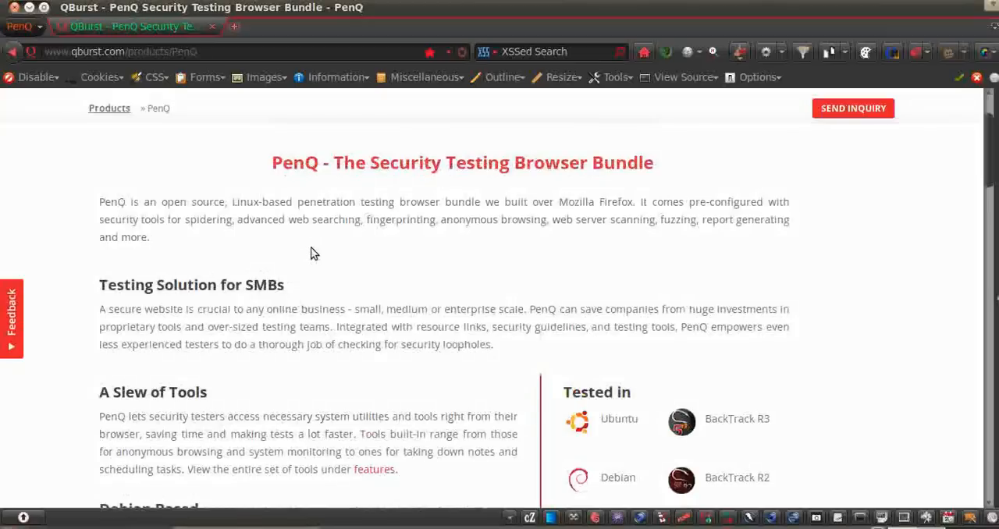
{"action": "mouse_move", "coordinate": [917, 270]}
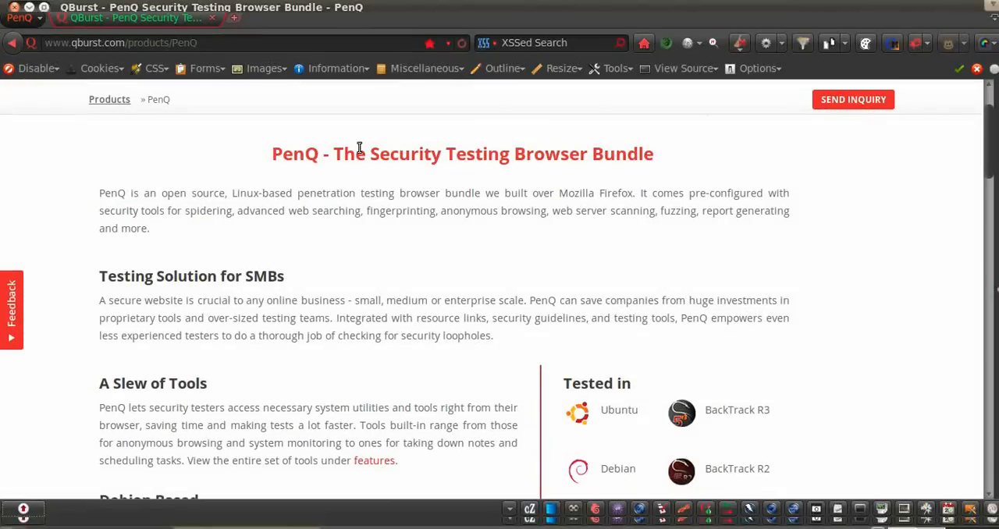
{"action": "scroll", "scroll_direction": "down", "scroll_amount": 3}
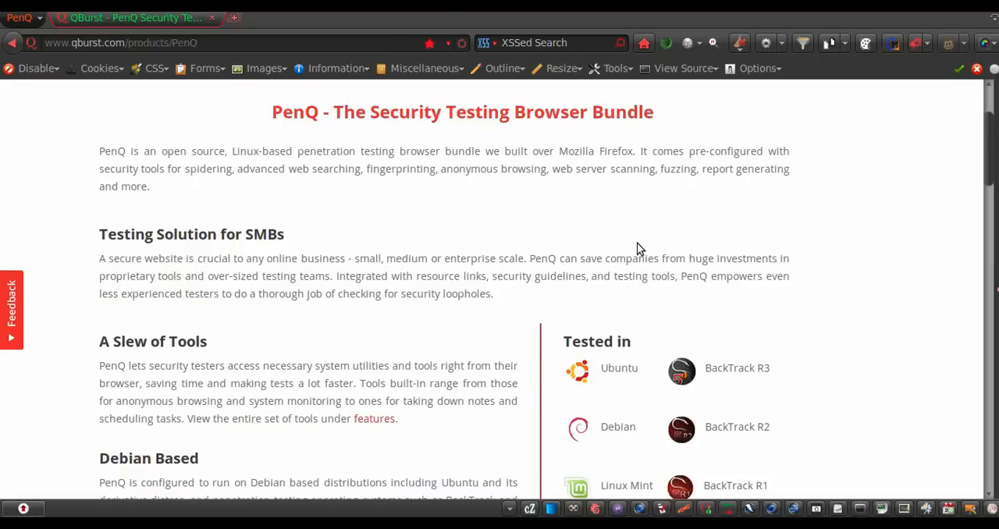
{"action": "mouse_move", "coordinate": [842, 86]}
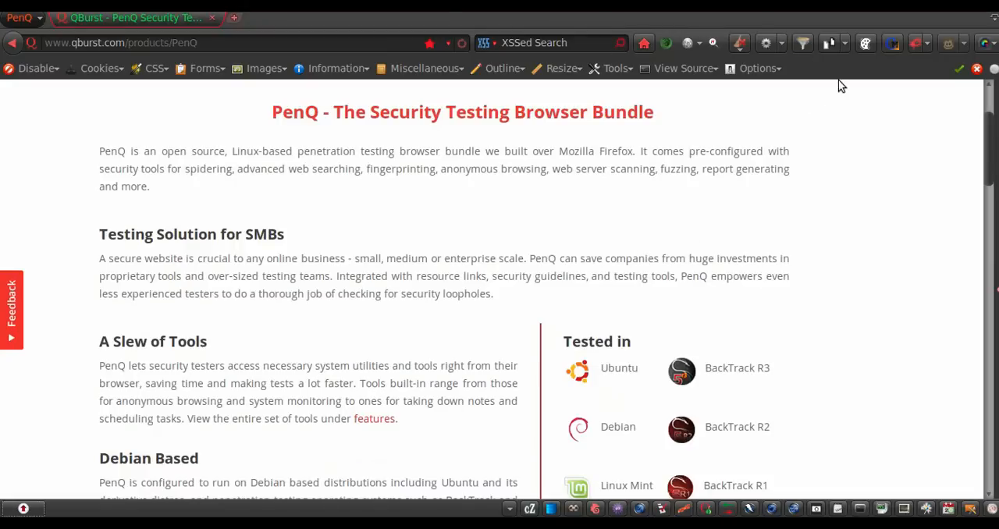
{"action": "scroll", "scroll_direction": "down", "scroll_amount": 3}
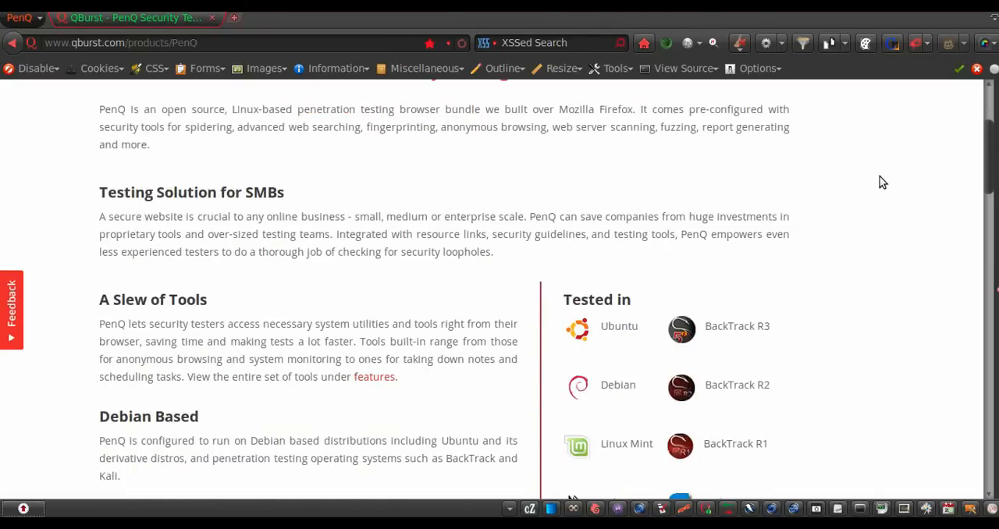
{"action": "scroll", "scroll_direction": "up", "scroll_amount": 3}
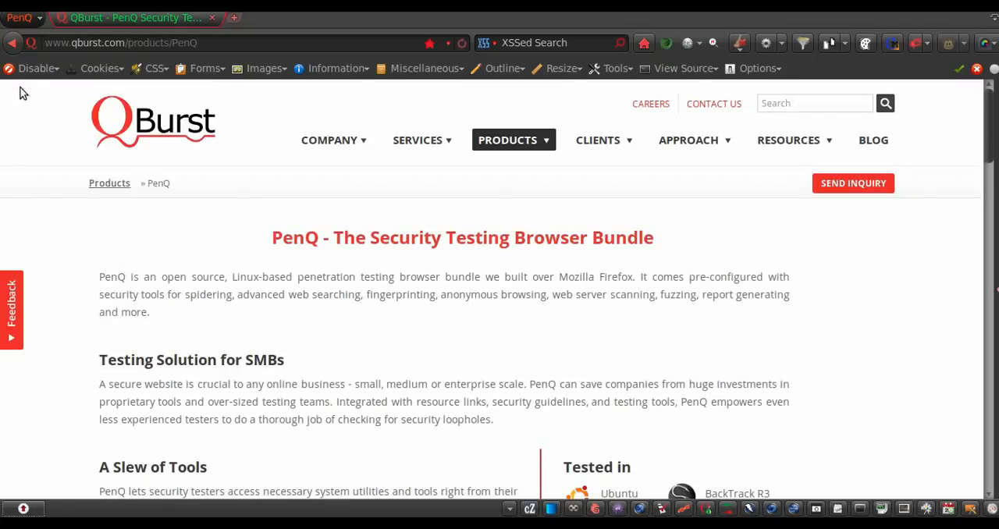
{"action": "mouse_move", "coordinate": [69, 166]}
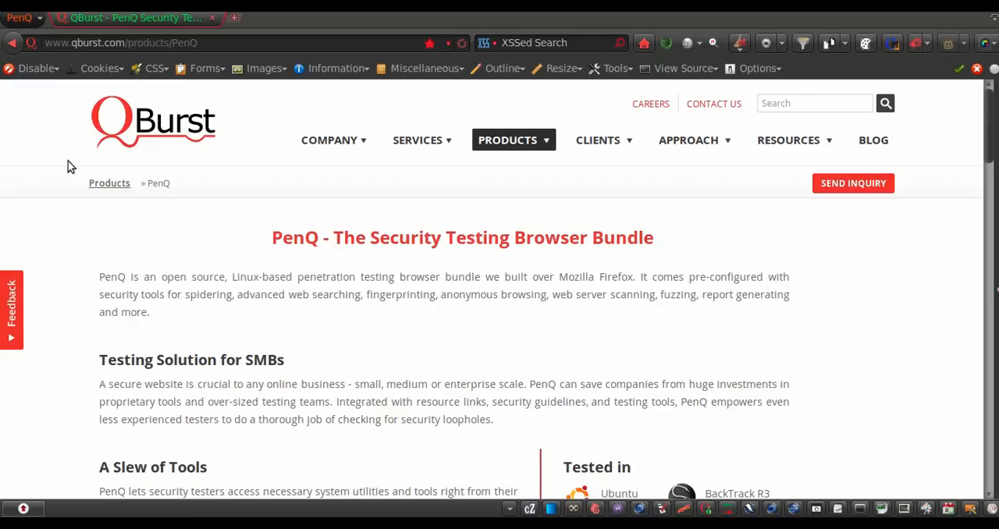
{"action": "mouse_move", "coordinate": [218, 415]}
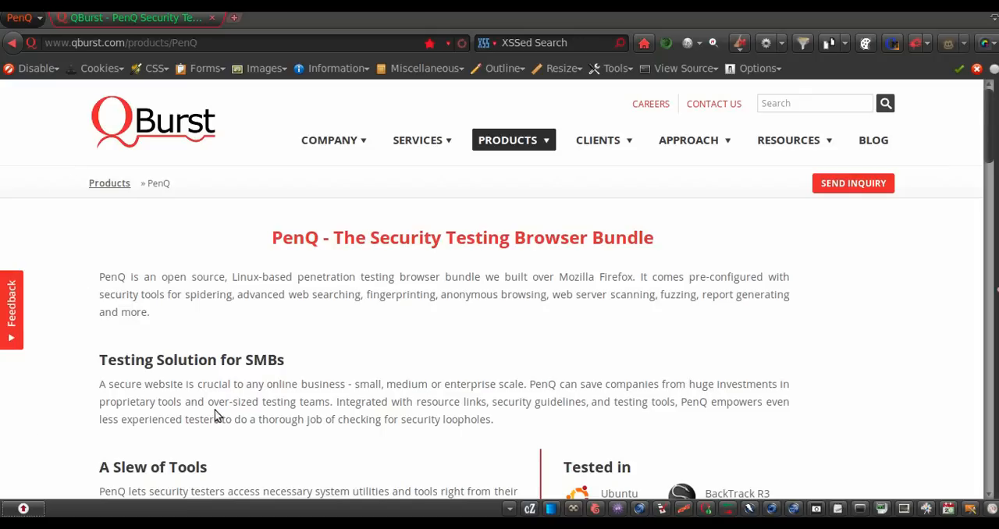
{"action": "mouse_move", "coordinate": [125, 492]}
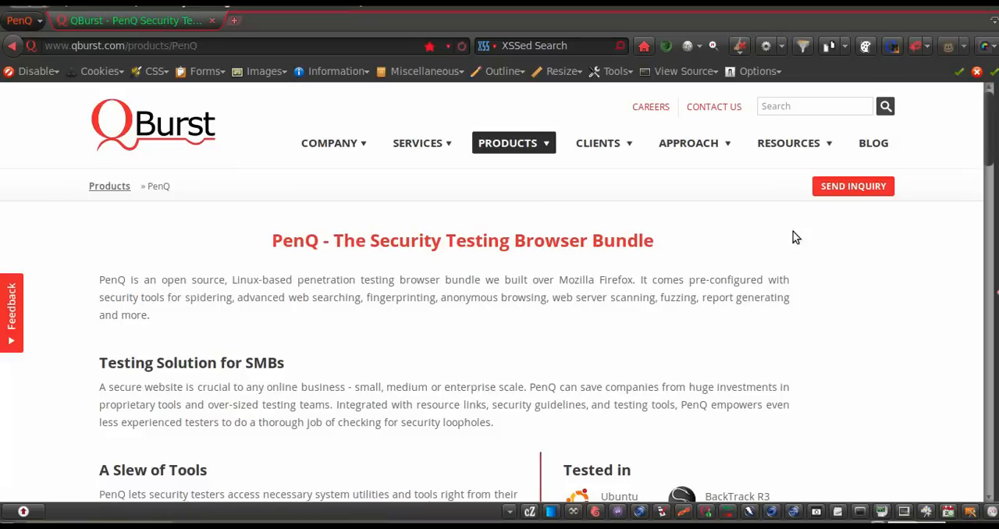
{"action": "mouse_move", "coordinate": [361, 359]}
{"action": "type", "text": "loca"}
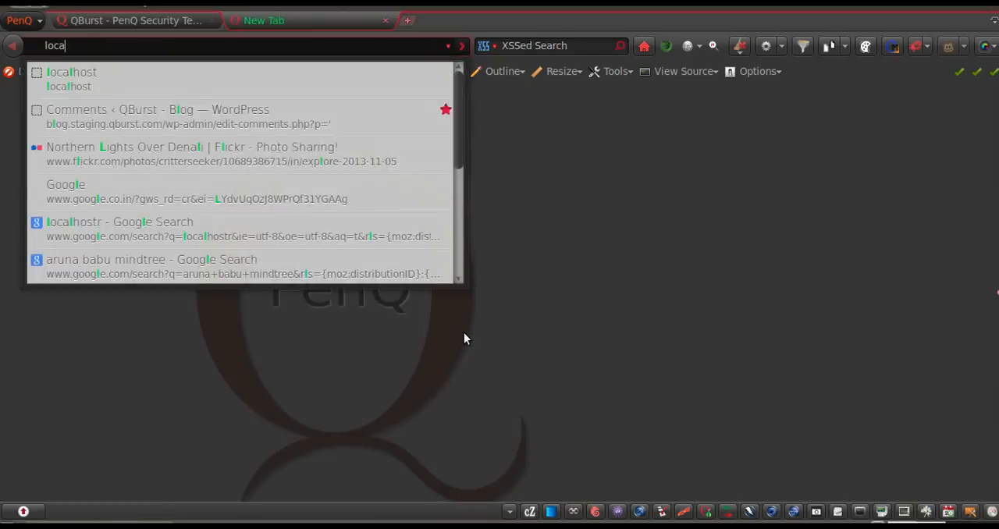
Step: Load localhost from the address suggestions to show the It works! page
{"action": "left_click", "coordinate": [71, 72]}
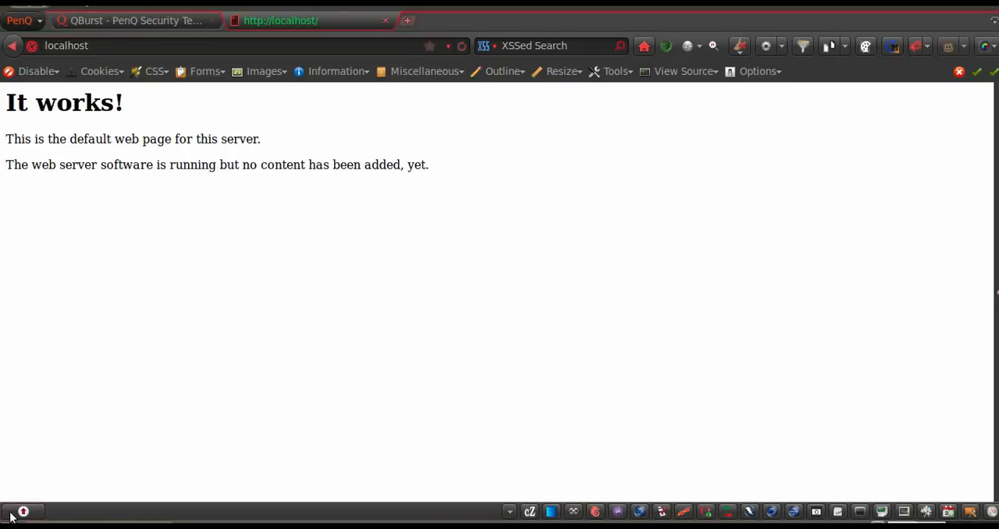
{"action": "mouse_move", "coordinate": [162, 499]}
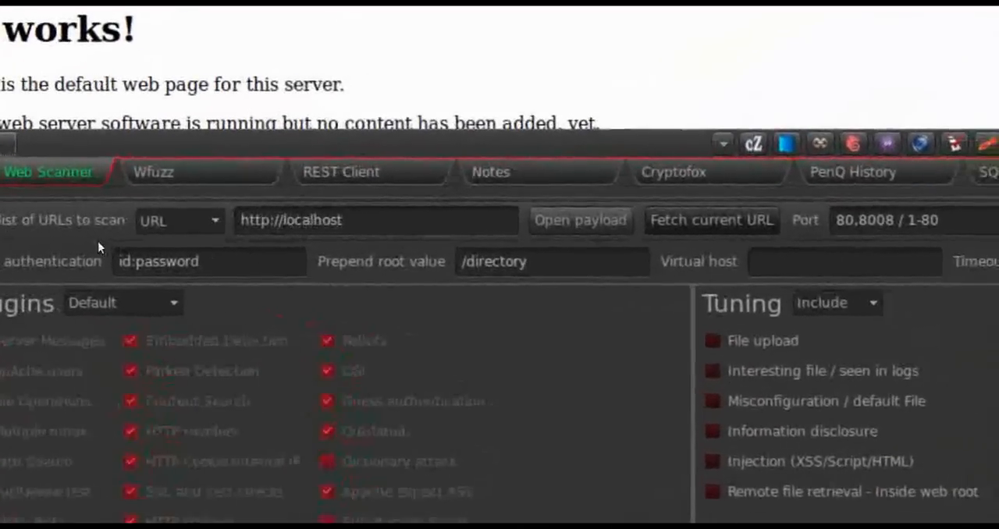
Step: Run a Nikto scan of localhost with File upload and SQL injection tuning checked
{"action": "scroll", "scroll_direction": "down", "scroll_amount": 3}
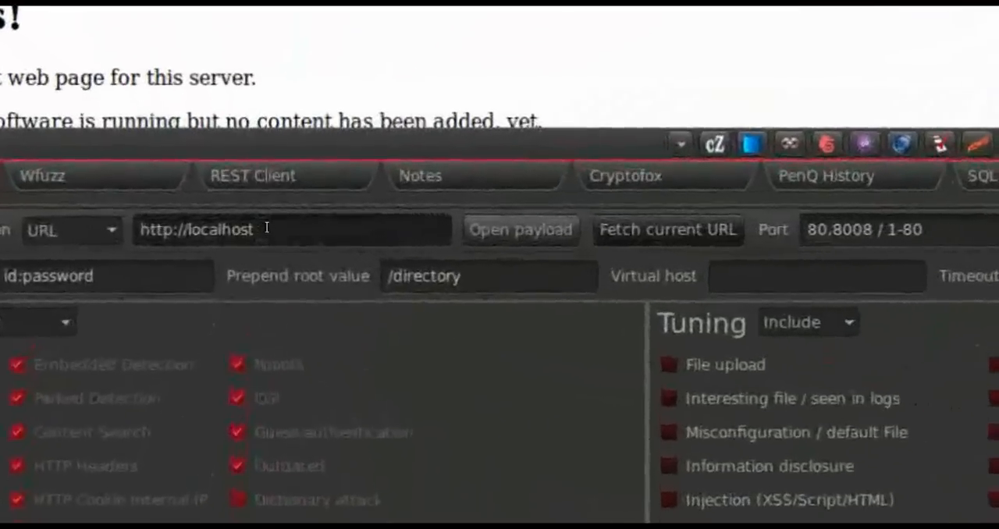
{"action": "type", "text": "localh"}
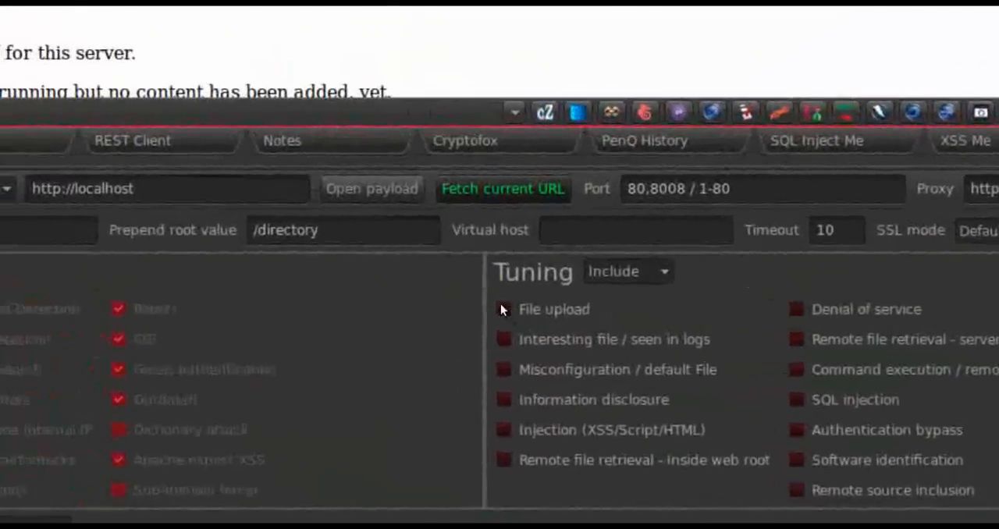
{"action": "left_click", "coordinate": [503, 309]}
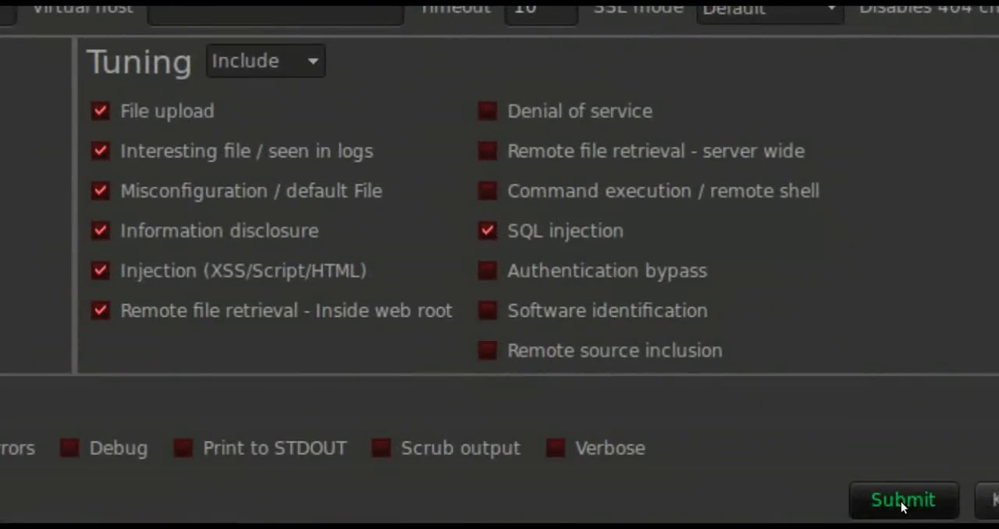
{"action": "left_click", "coordinate": [903, 500]}
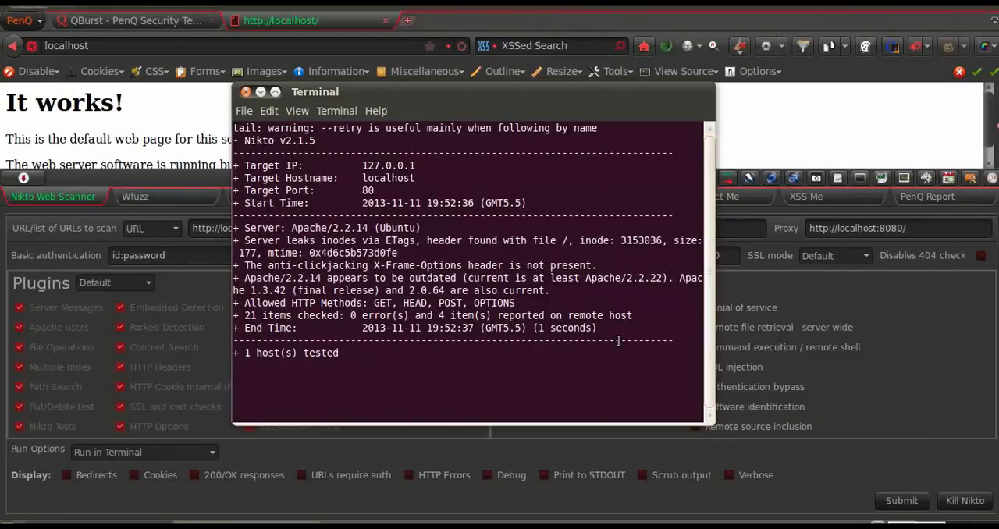
Step: Close the Nikto output and switch to the Wfuzz tab
{"action": "left_click", "coordinate": [132, 196]}
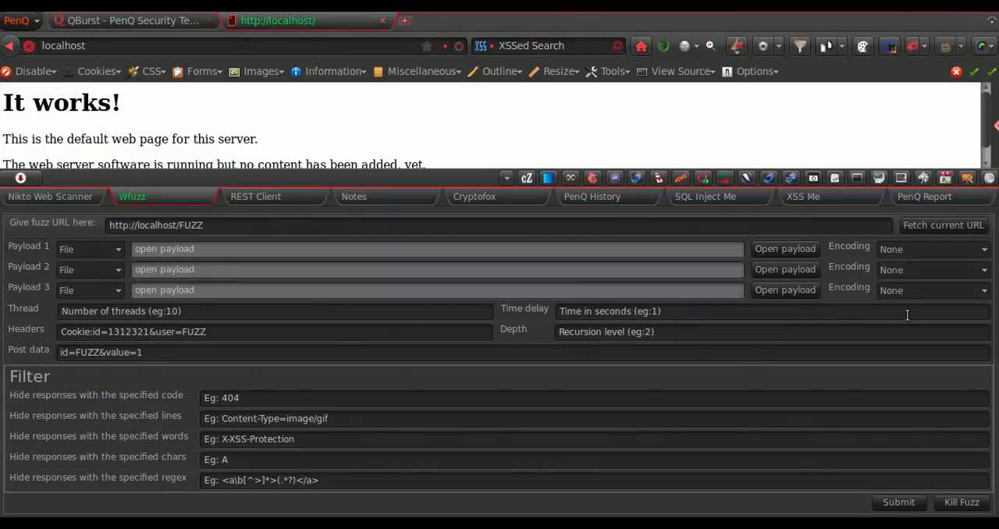
{"action": "mouse_move", "coordinate": [204, 300]}
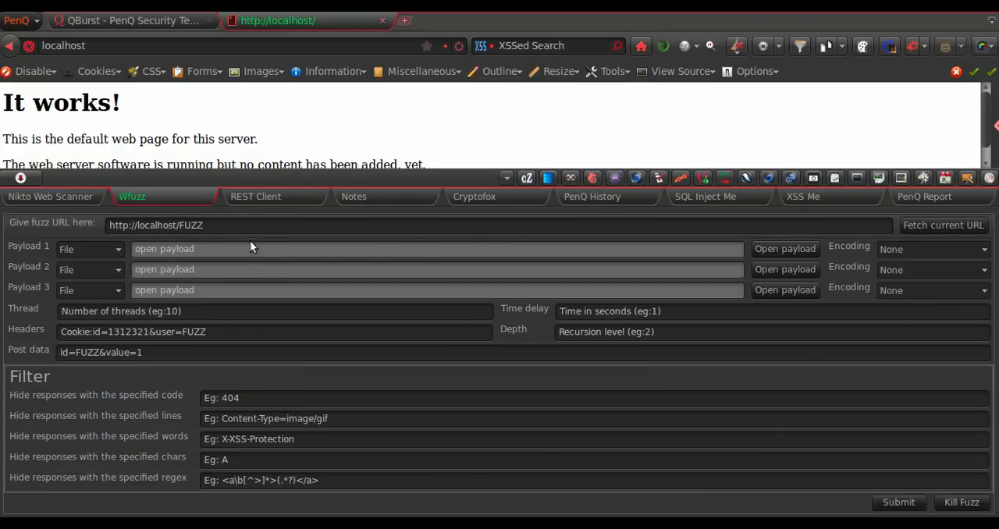
{"action": "mouse_move", "coordinate": [810, 370]}
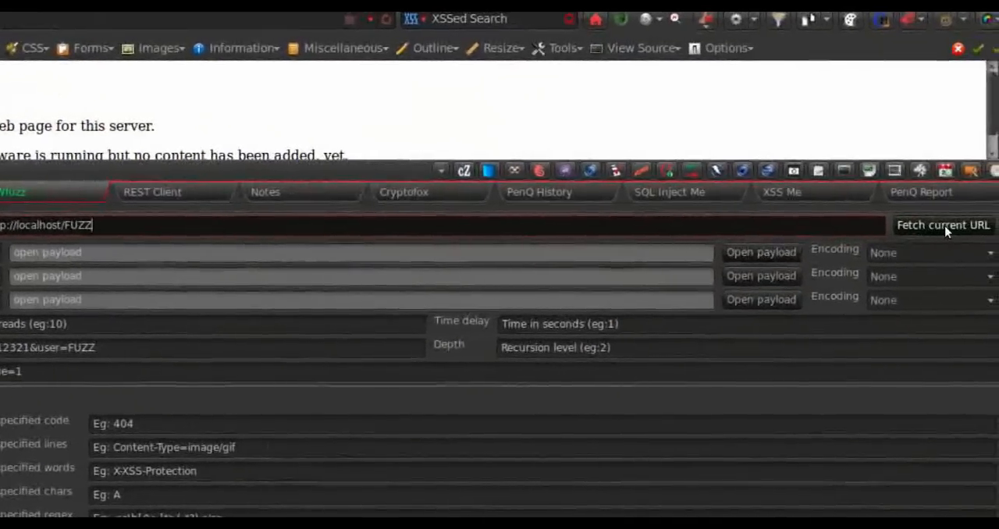
{"action": "left_click", "coordinate": [944, 225]}
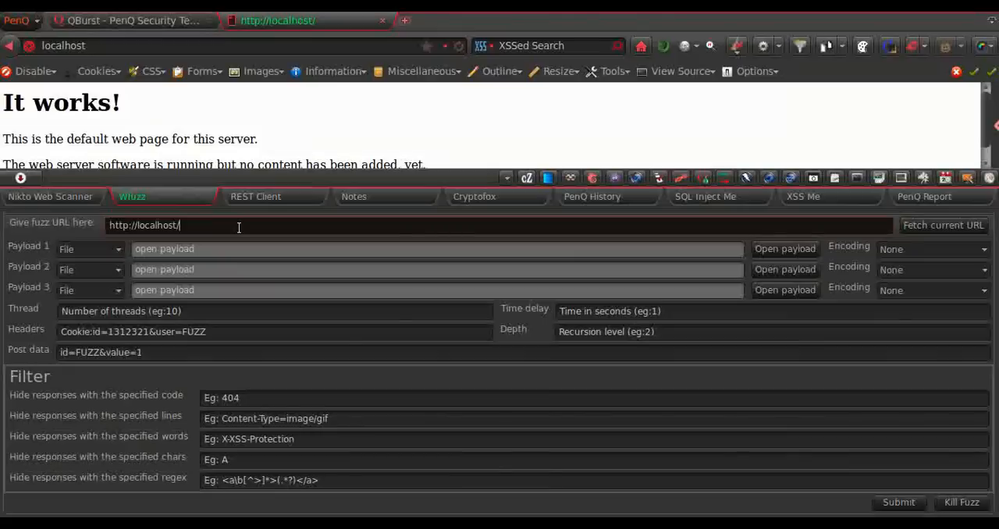
{"action": "type", "text": "FUZZ"}
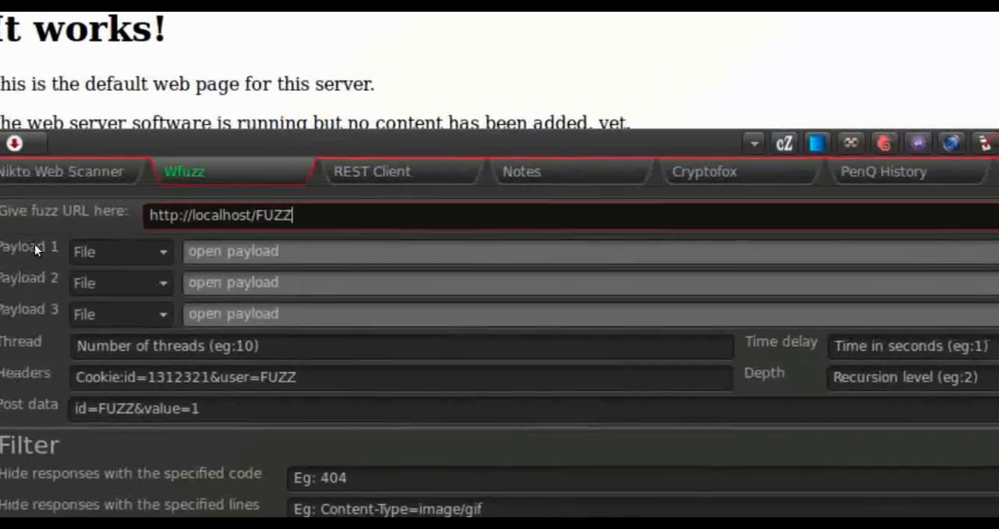
{"action": "left_click", "coordinate": [121, 251]}
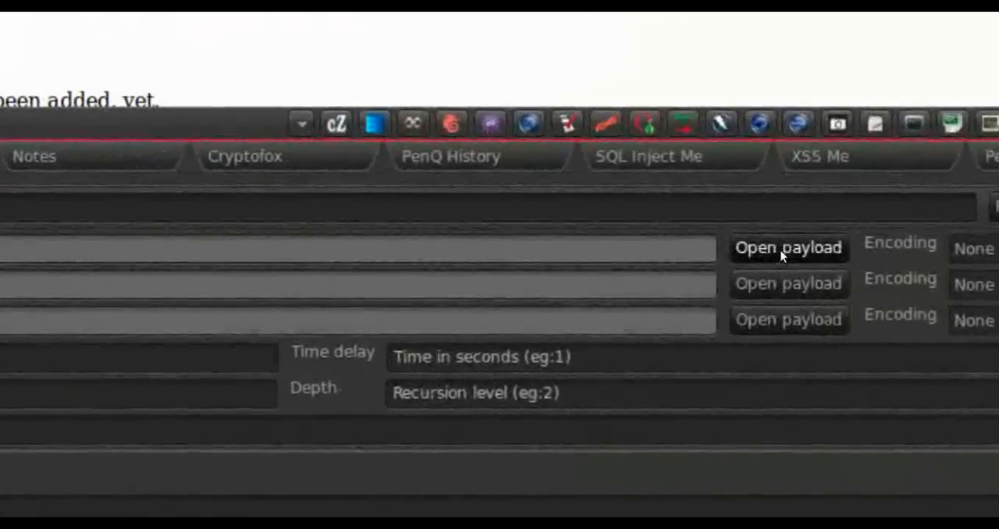
{"action": "left_click", "coordinate": [788, 248]}
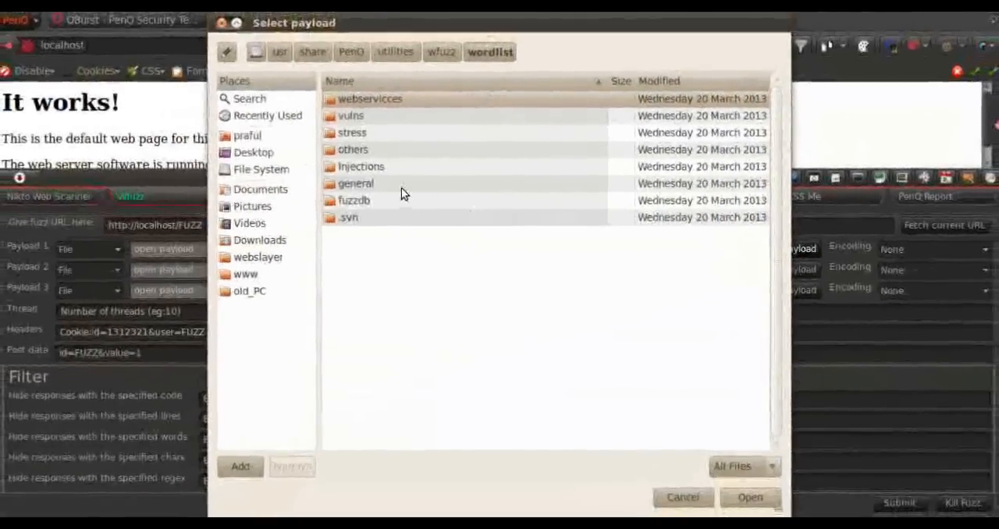
{"action": "double_click", "coordinate": [352, 132]}
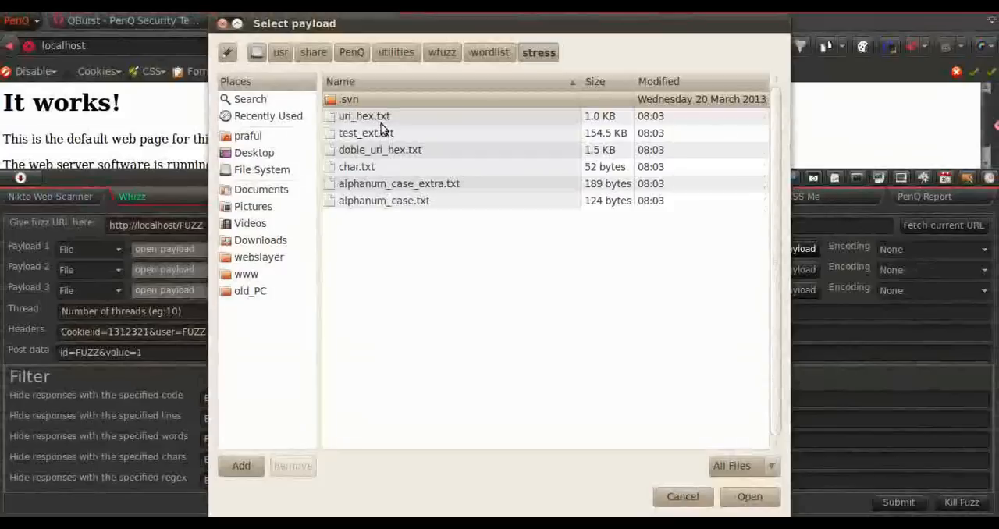
{"action": "left_click", "coordinate": [357, 167]}
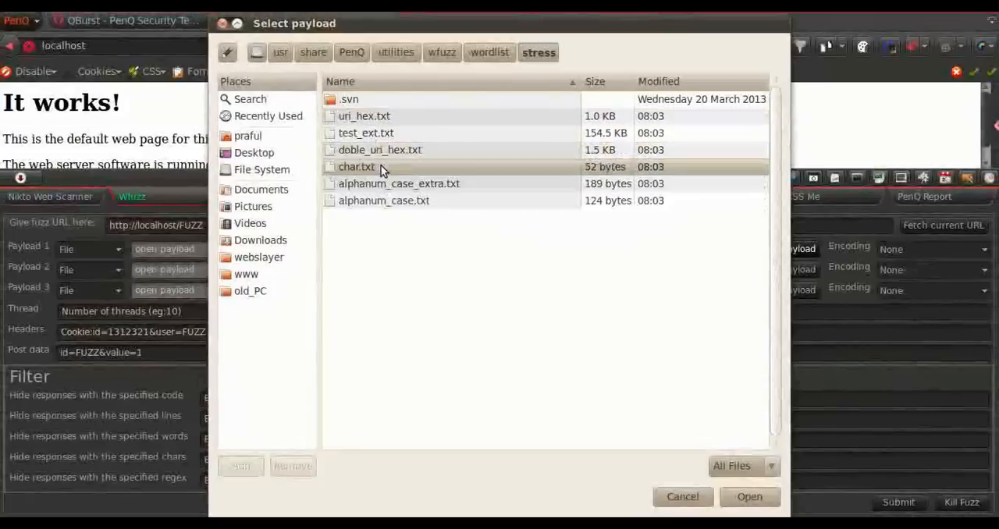
{"action": "left_click", "coordinate": [749, 496]}
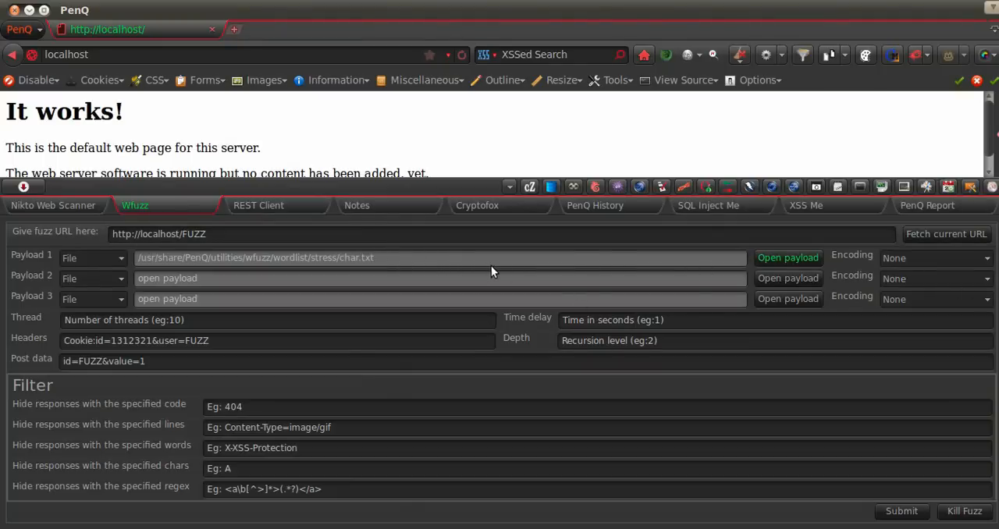
{"action": "mouse_move", "coordinate": [739, 333]}
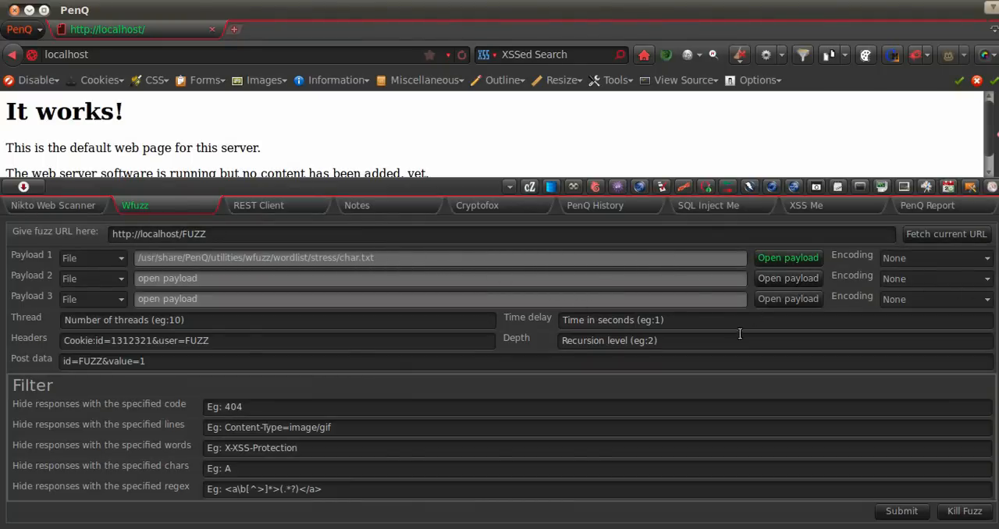
{"action": "mouse_move", "coordinate": [906, 496]}
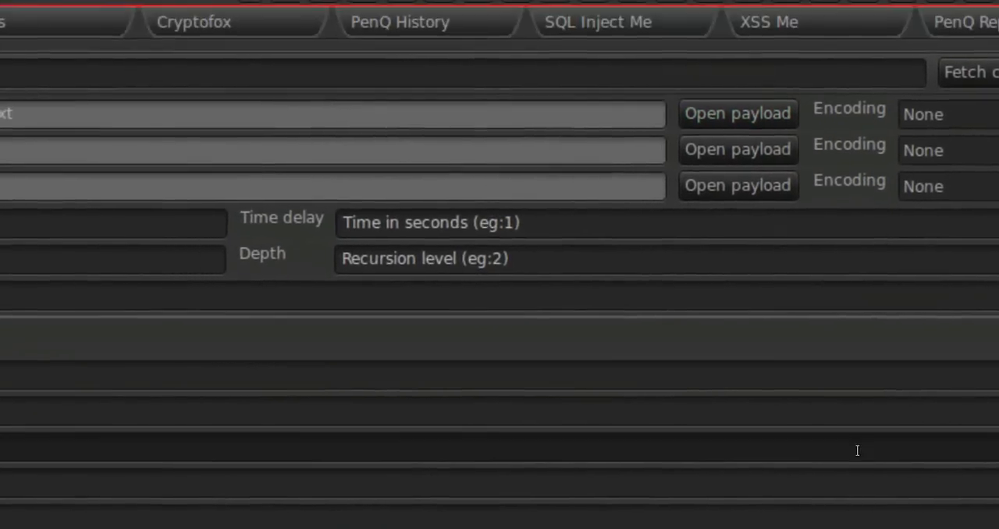
Step: Scroll the wFuzzResult page reviewing the 404 responses for each localhost/FUZZ request
{"action": "scroll", "scroll_direction": "down", "scroll_amount": 3}
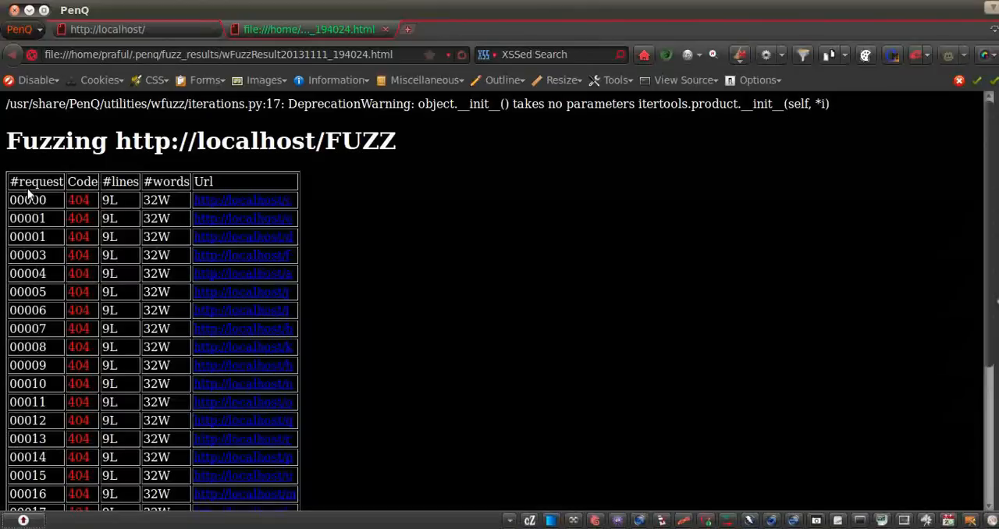
{"action": "scroll", "scroll_direction": "down", "scroll_amount": 3}
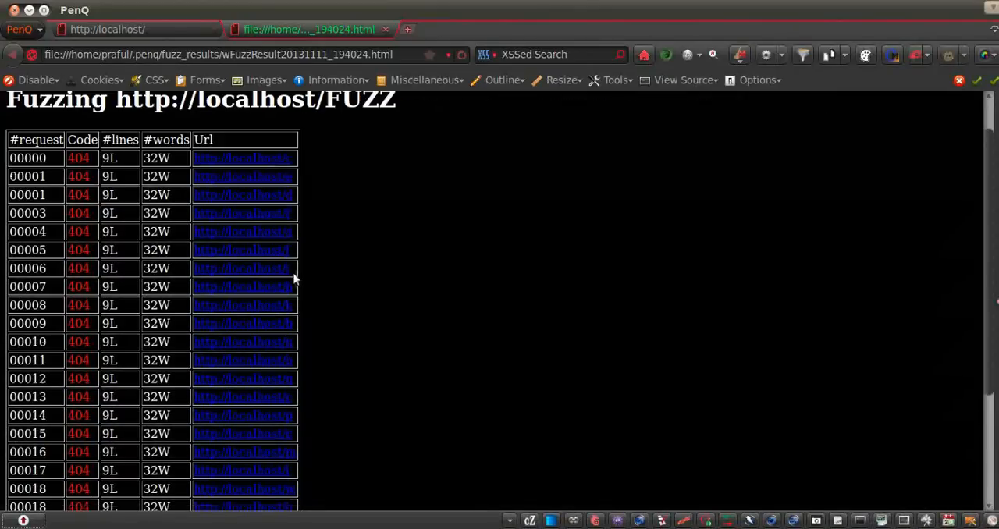
{"action": "scroll", "scroll_direction": "down", "scroll_amount": 3}
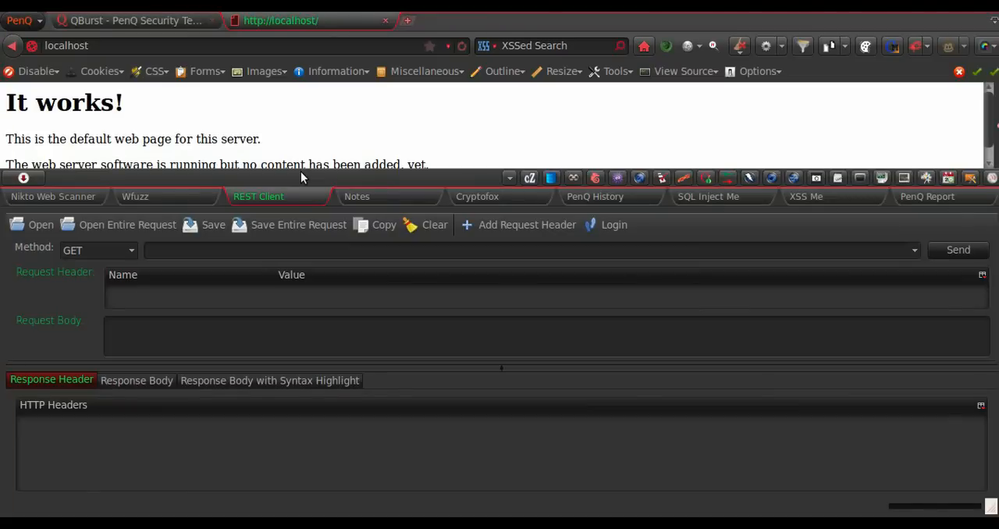
{"action": "mouse_move", "coordinate": [260, 300]}
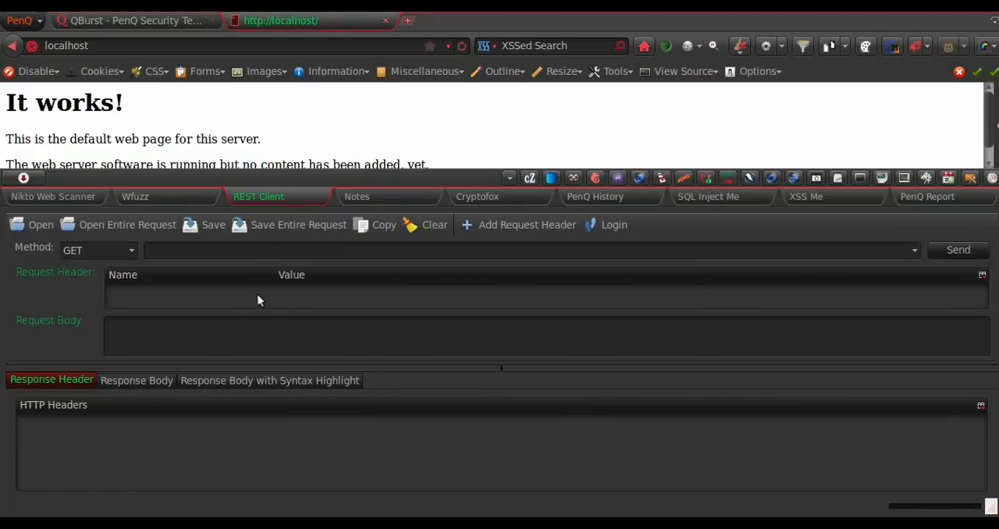
{"action": "mouse_move", "coordinate": [265, 226]}
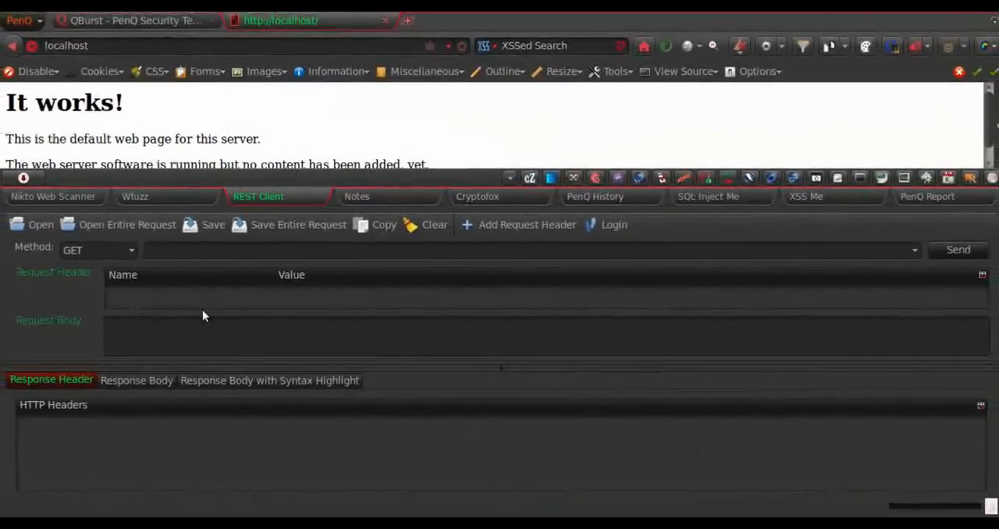
Step: Open the Notes tab and type "text editor" into it
{"action": "left_click", "coordinate": [357, 196]}
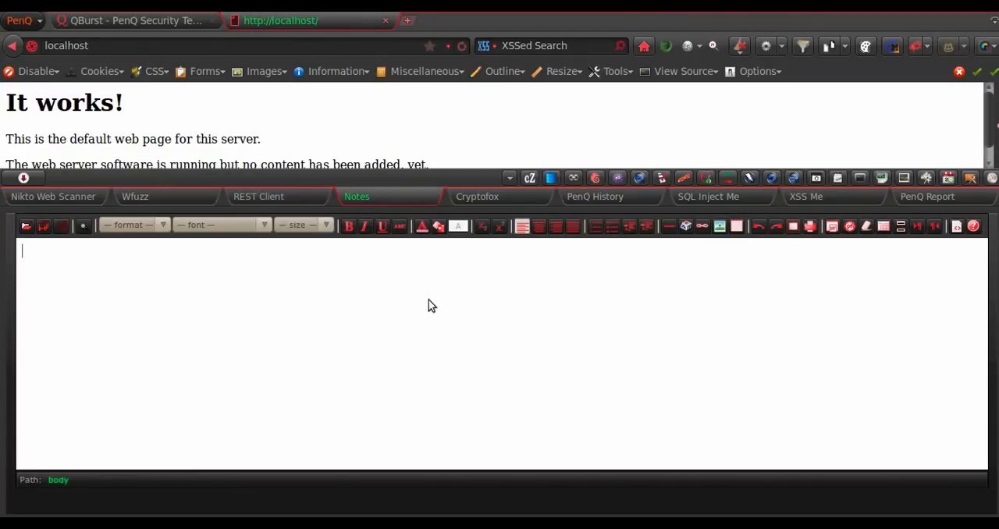
{"action": "type", "text": "text editor"}
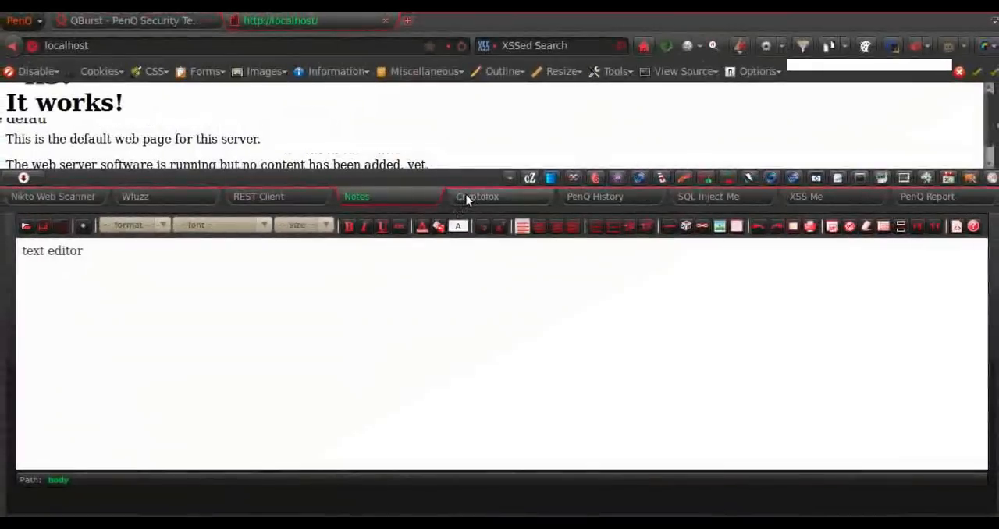
Step: Browse Cryptofox's conversion options, then switch to the PenQ History tab
{"action": "left_click", "coordinate": [477, 196]}
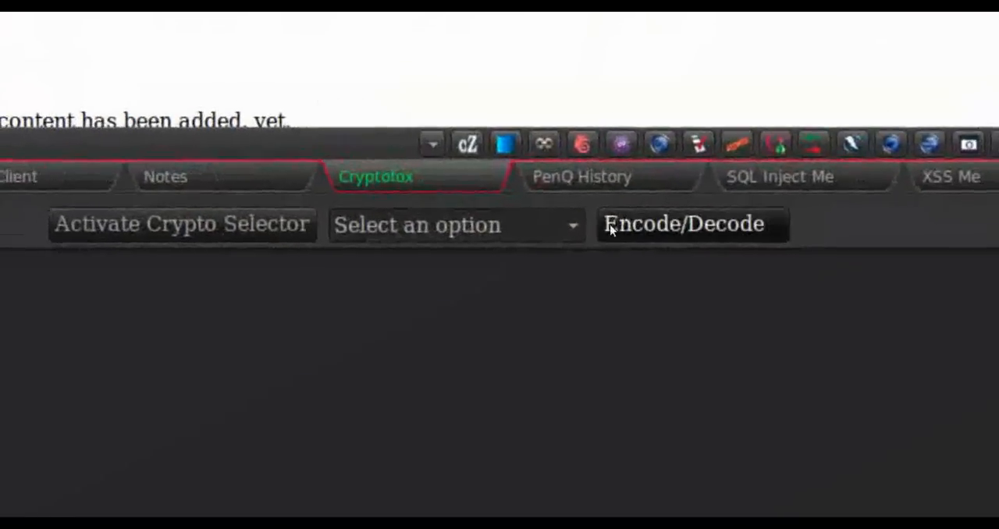
{"action": "left_click", "coordinate": [457, 225]}
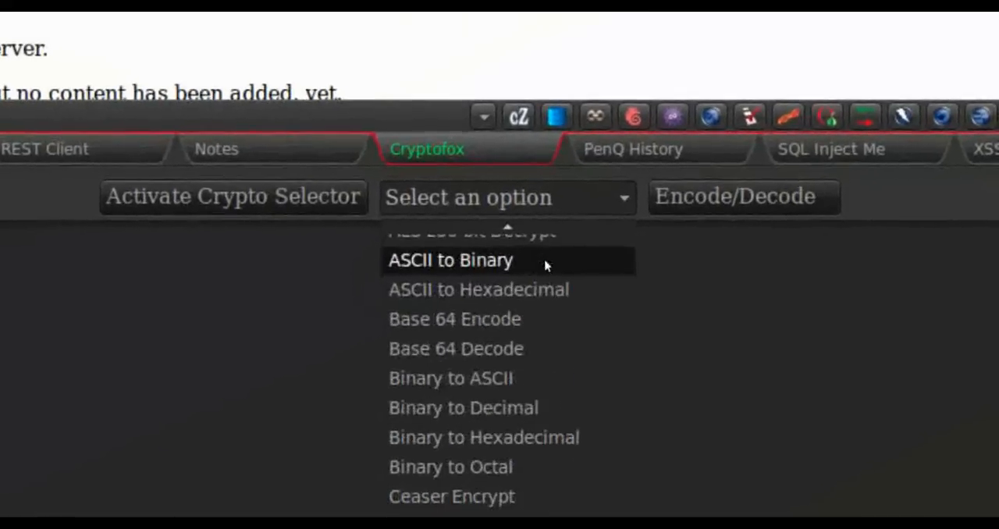
{"action": "scroll", "scroll_direction": "down", "scroll_amount": 3}
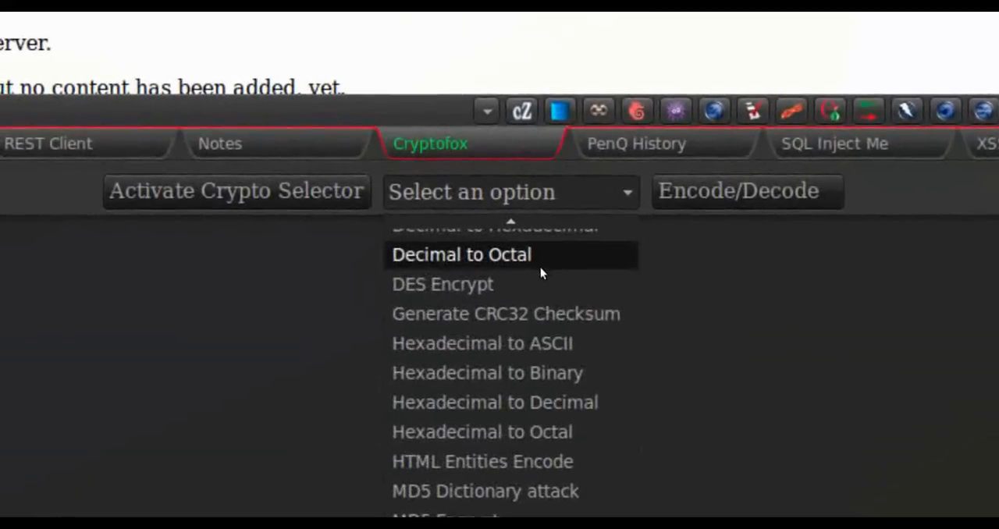
{"action": "scroll", "scroll_direction": "down", "scroll_amount": 3}
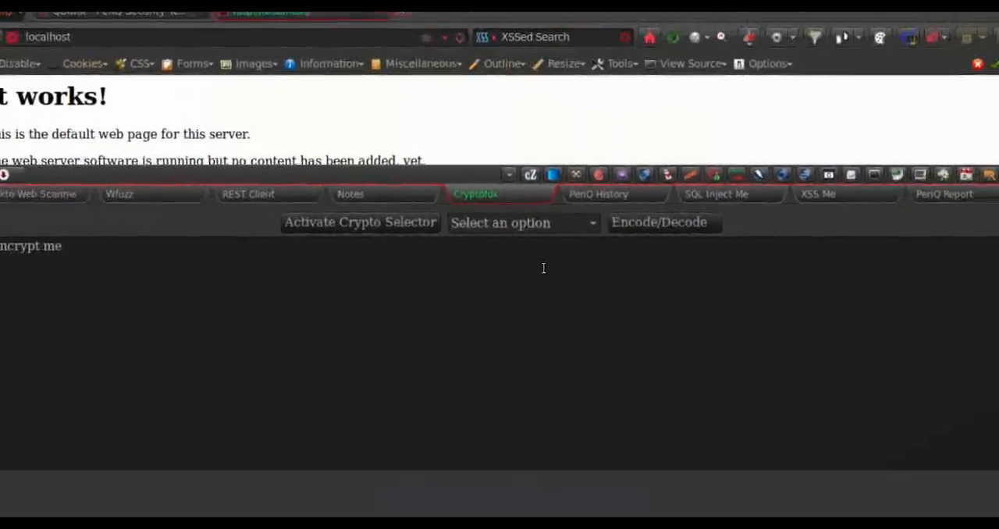
{"action": "left_click", "coordinate": [599, 194]}
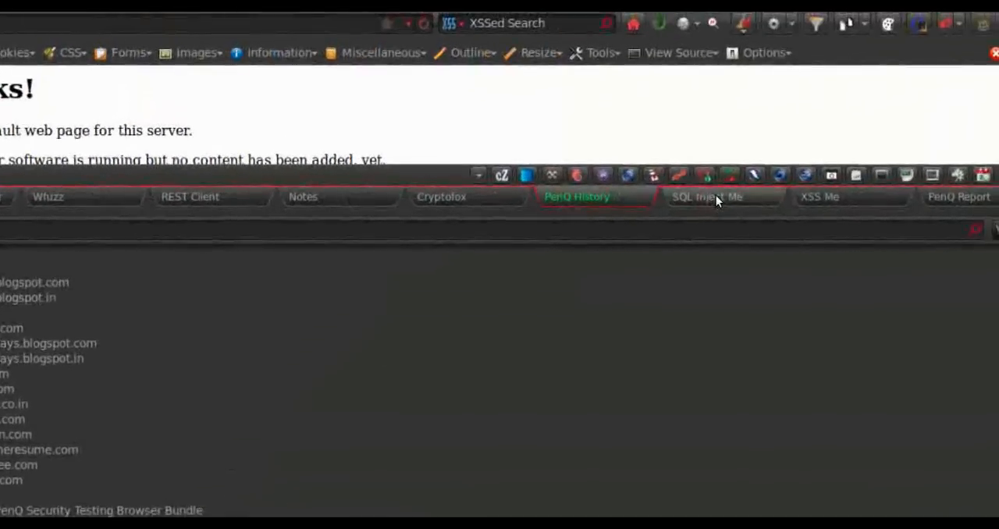
Step: View SQL Inject Me, then switch to the XSS Me tester and scroll its panel
{"action": "left_click", "coordinate": [705, 197]}
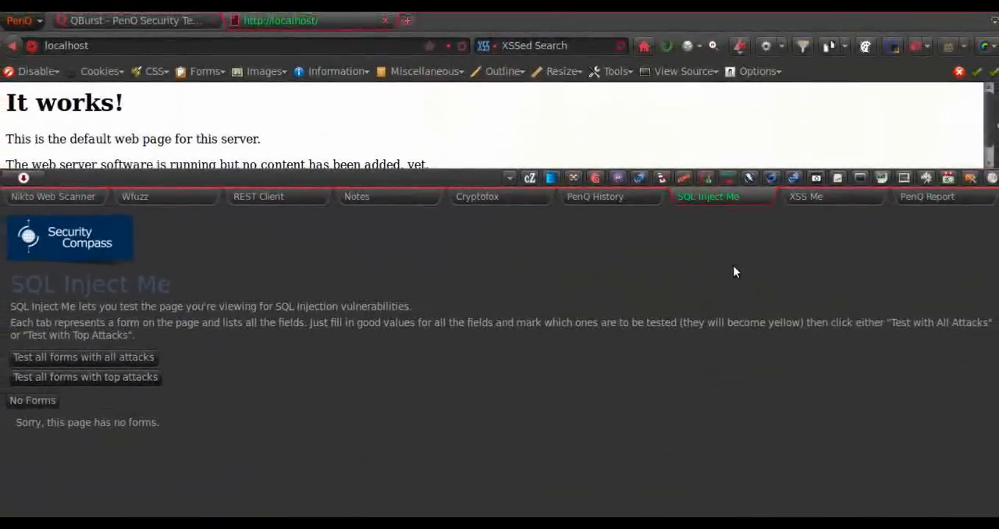
{"action": "left_click", "coordinate": [806, 196]}
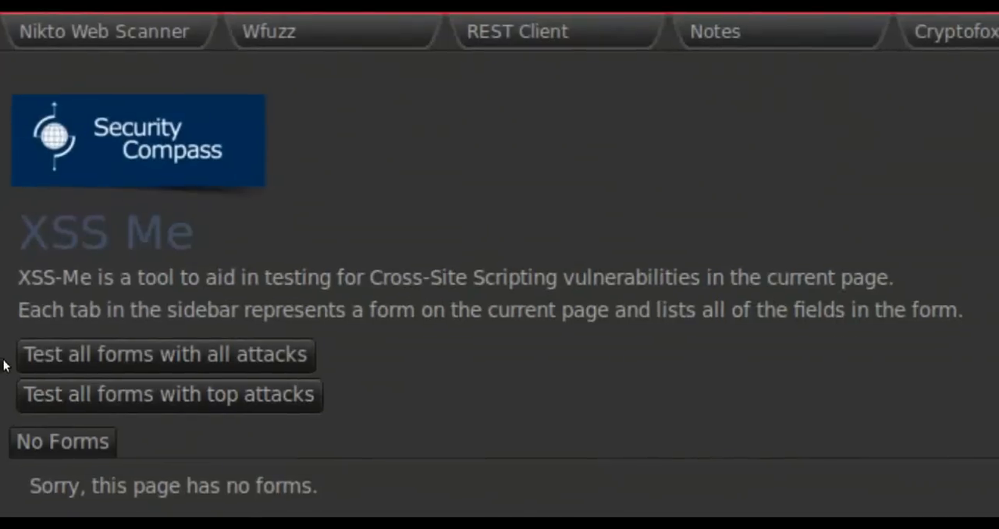
{"action": "scroll", "scroll_direction": "down", "scroll_amount": 3}
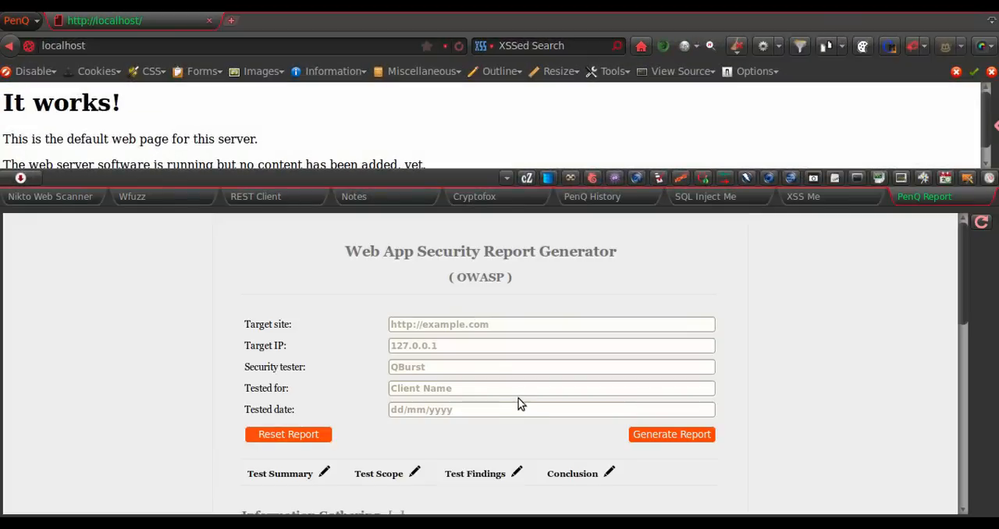
{"action": "mouse_move", "coordinate": [585, 368]}
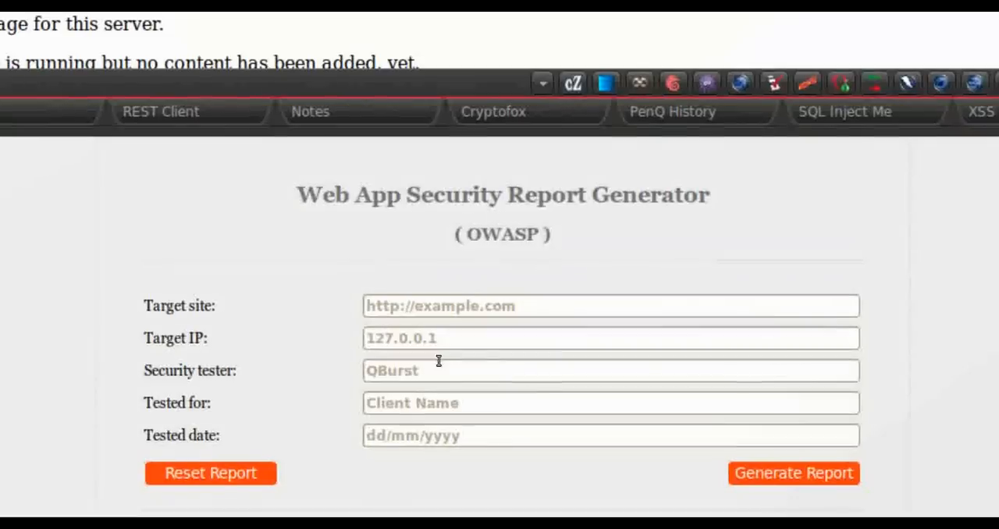
{"action": "scroll", "scroll_direction": "down", "scroll_amount": 3}
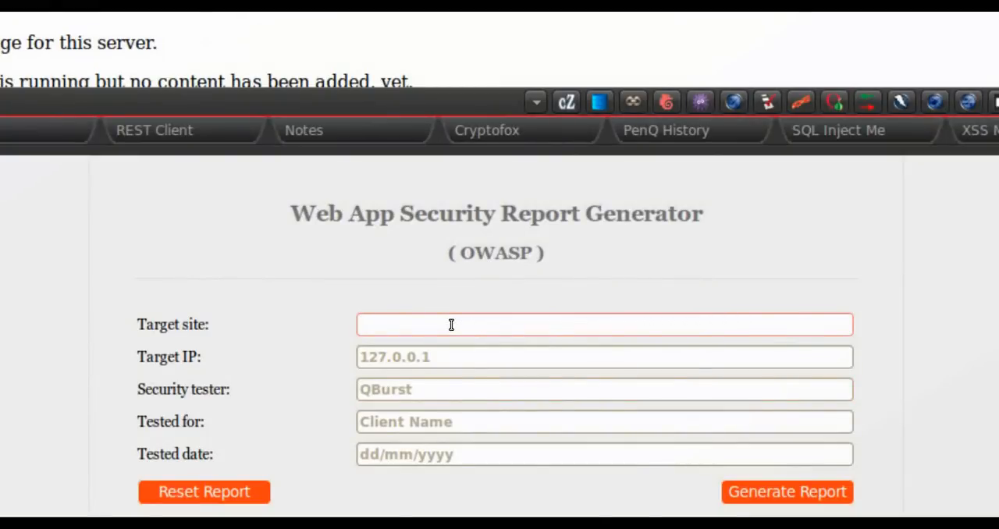
{"action": "type", "text": "www."}
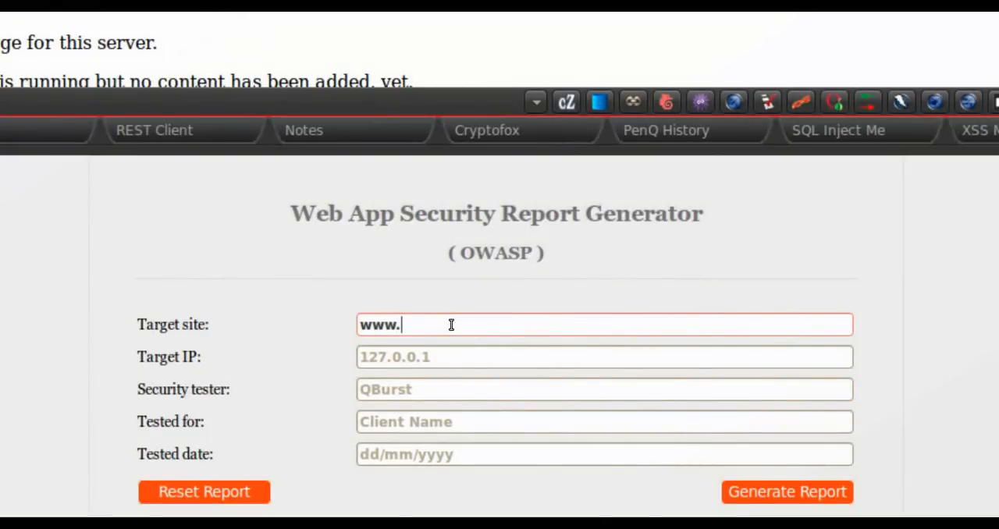
{"action": "type", "text": "google"}
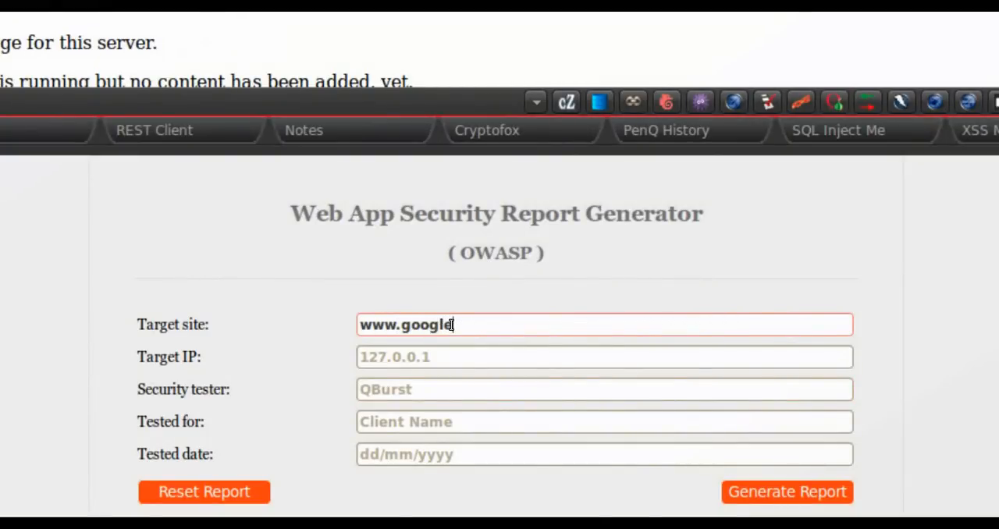
{"action": "type", "text": "1.2.3.4"}
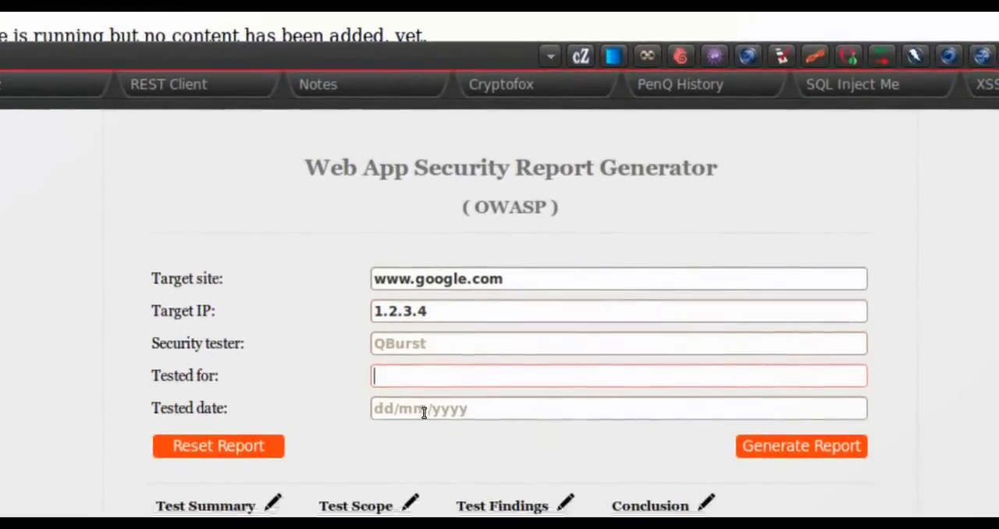
Step: Tick OWASP-IG-001 under Information Gathering, mark it vulnerable, and note 'it is vulnerable...'
{"action": "scroll", "scroll_direction": "down", "scroll_amount": 3}
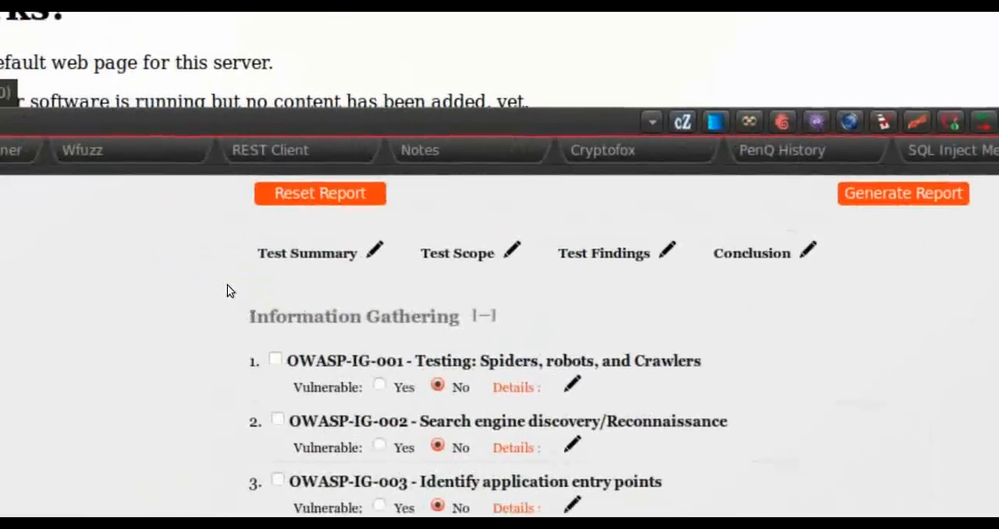
{"action": "scroll", "scroll_direction": "down", "scroll_amount": 3}
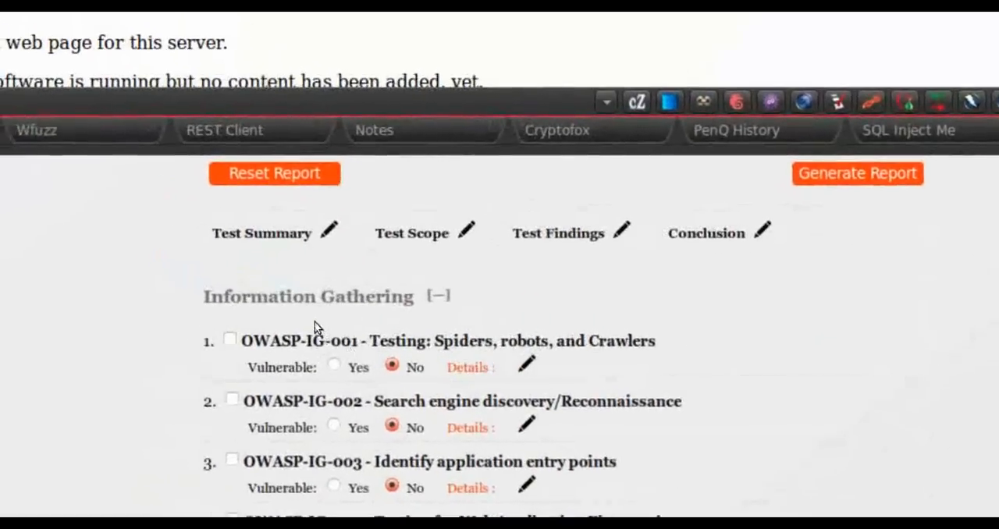
{"action": "left_click", "coordinate": [440, 296]}
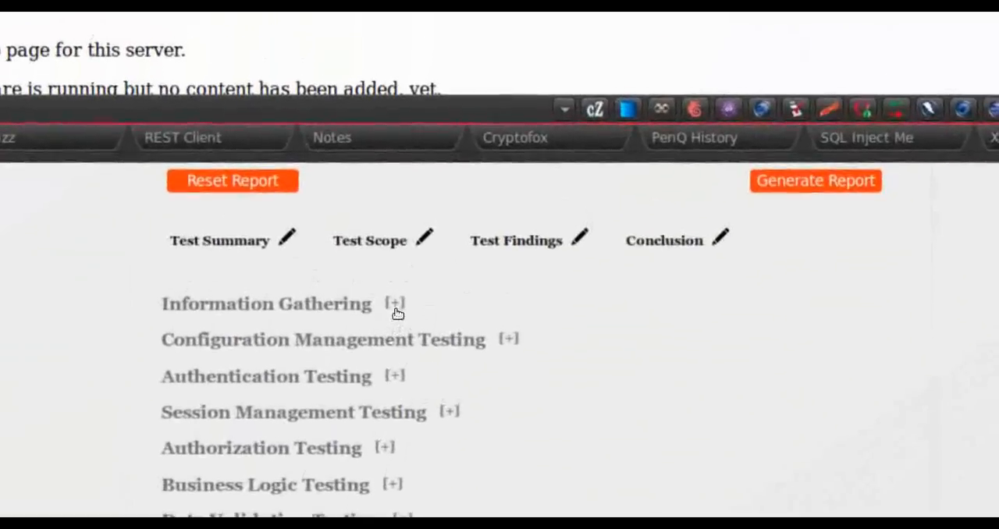
{"action": "left_click", "coordinate": [395, 304]}
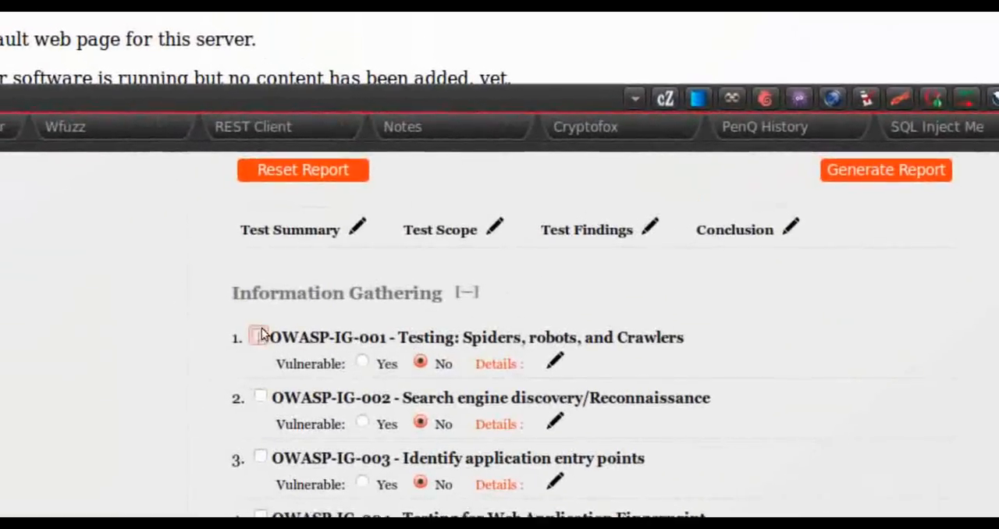
{"action": "left_click", "coordinate": [260, 335]}
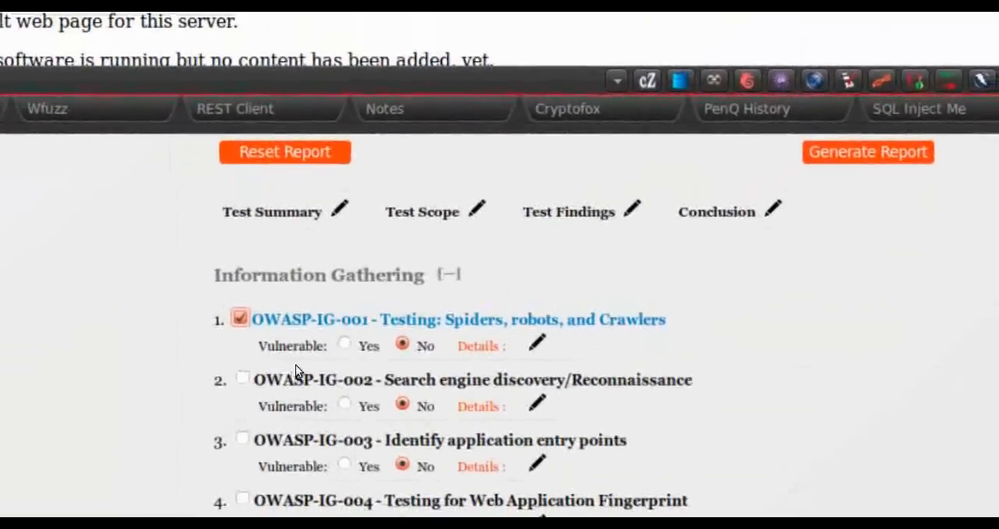
{"action": "left_click", "coordinate": [344, 344]}
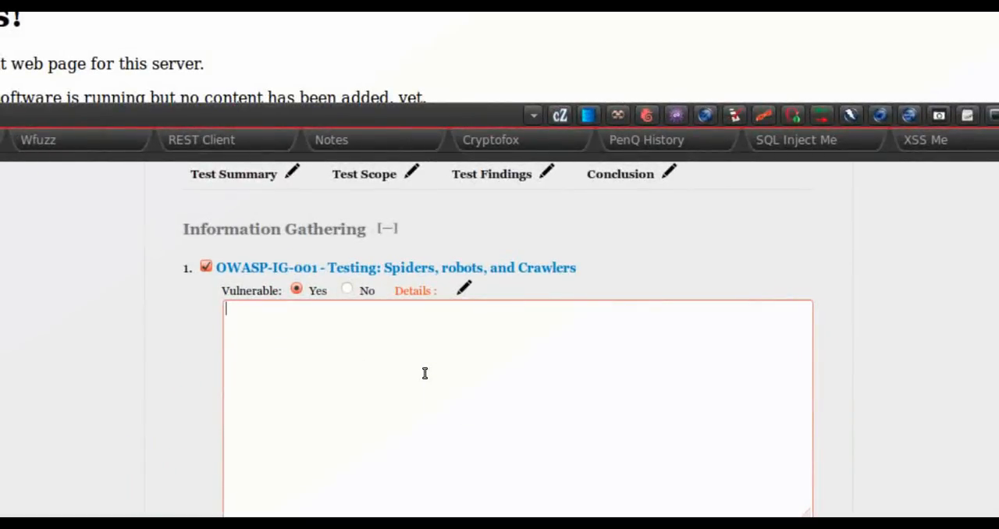
{"action": "type", "text": "it is vulnerable..."}
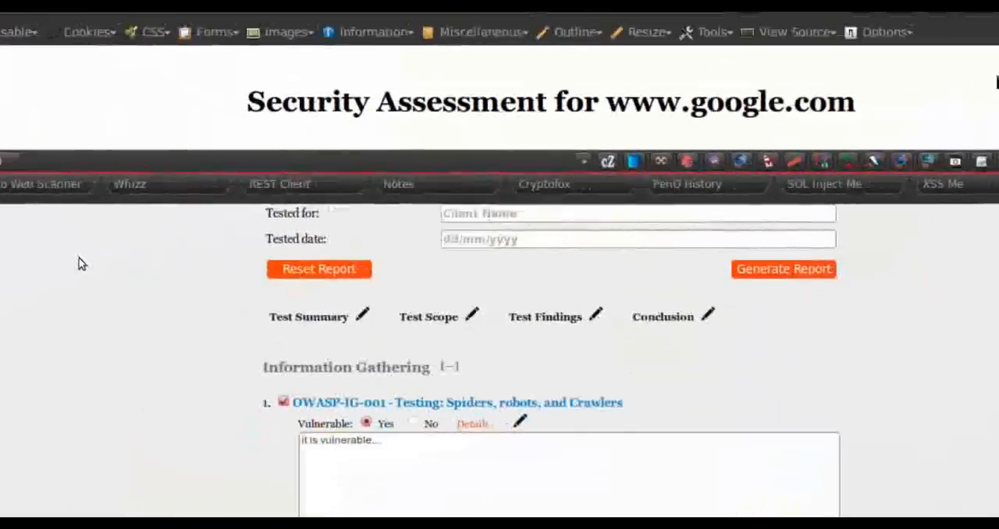
Step: Close the OWASP report generator to return to the localhost 'It works!' page
{"action": "left_click", "coordinate": [783, 269]}
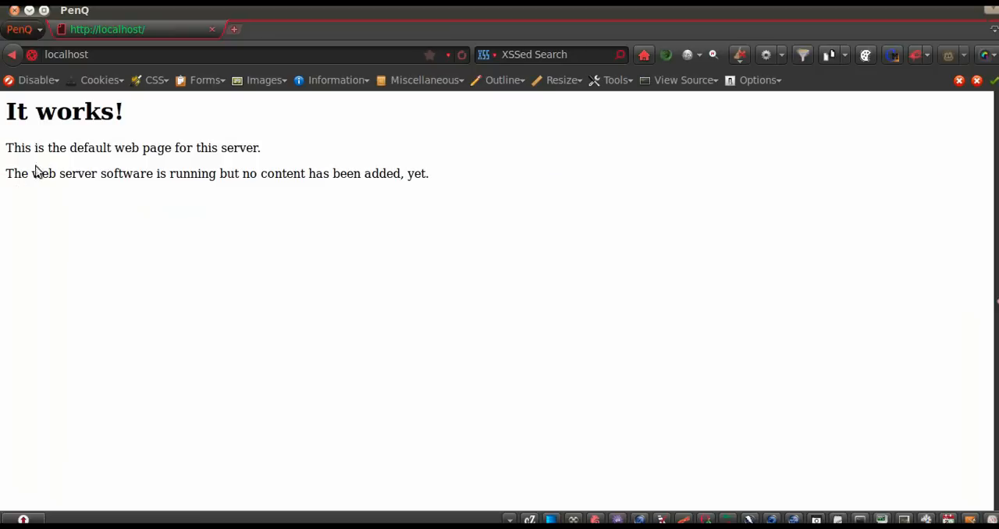
{"action": "mouse_move", "coordinate": [729, 84]}
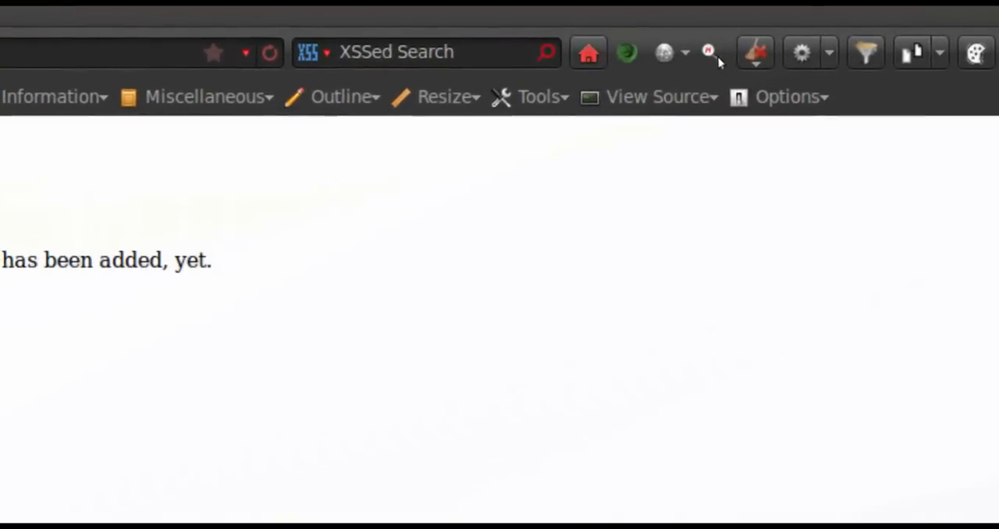
{"action": "mouse_move", "coordinate": [710, 53]}
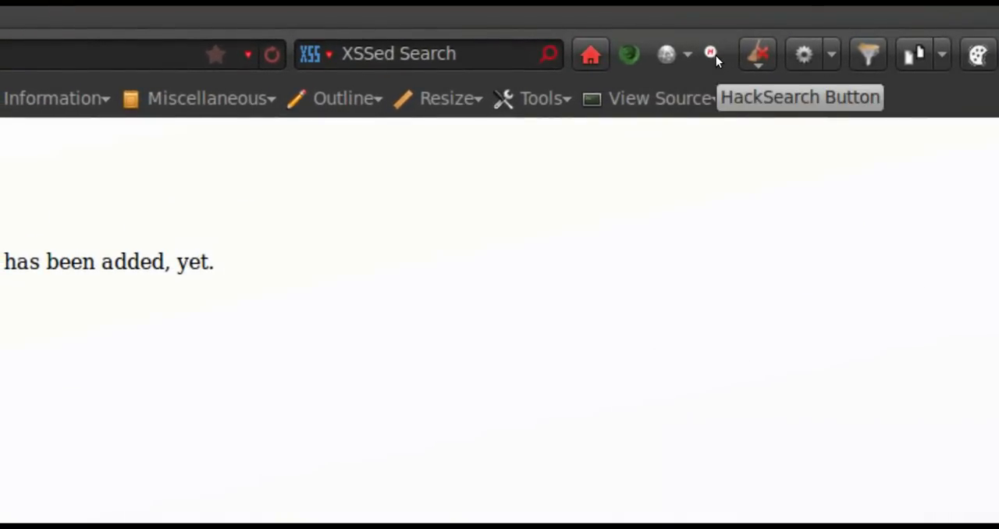
{"action": "left_click", "coordinate": [710, 54]}
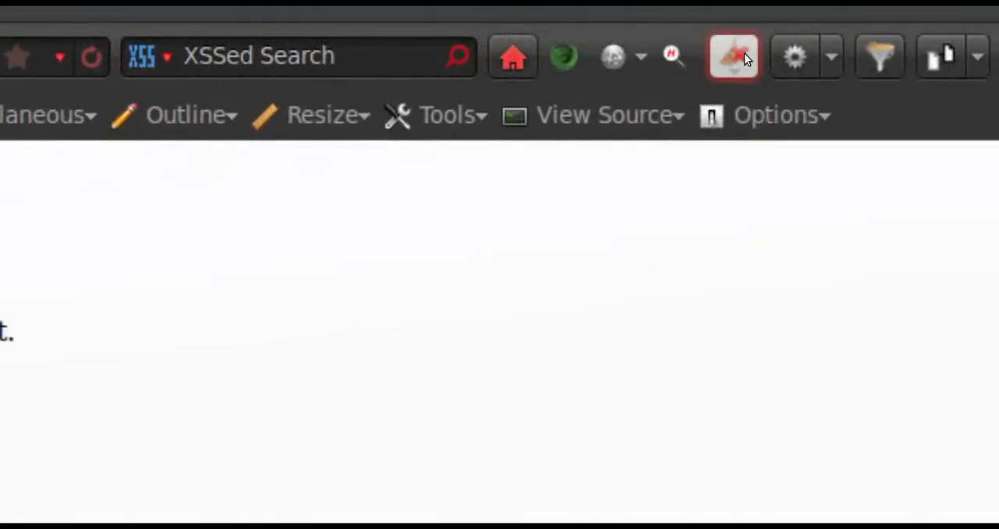
Step: Show the cleaner menu with Clear cache, Clear history and Restart browser options
{"action": "left_click", "coordinate": [733, 57]}
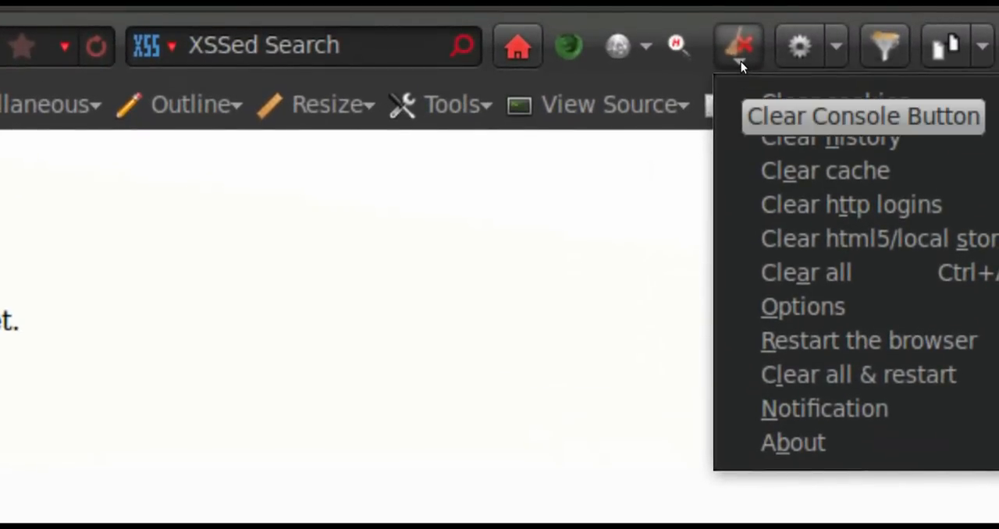
{"action": "mouse_move", "coordinate": [834, 102]}
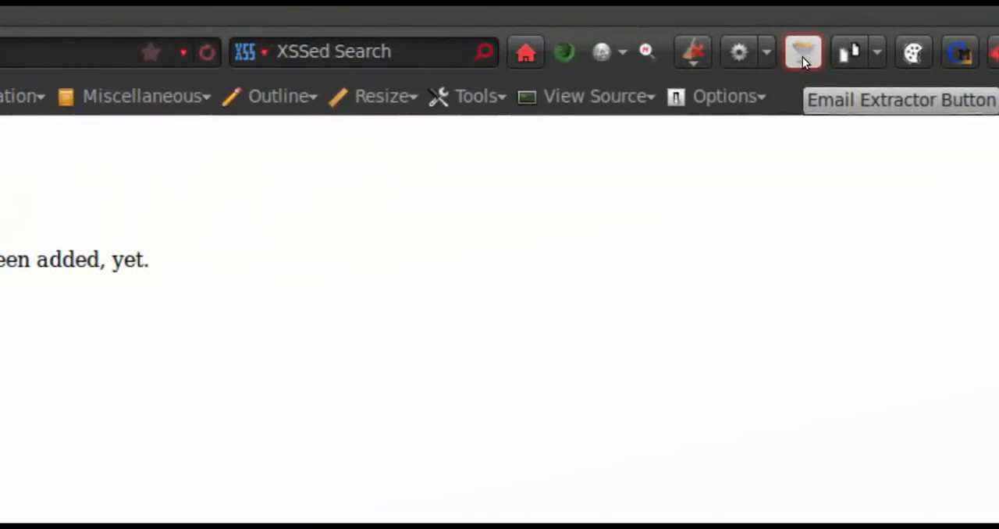
Step: Try the Email Extractor add-on on the localhost page
{"action": "left_click", "coordinate": [802, 52]}
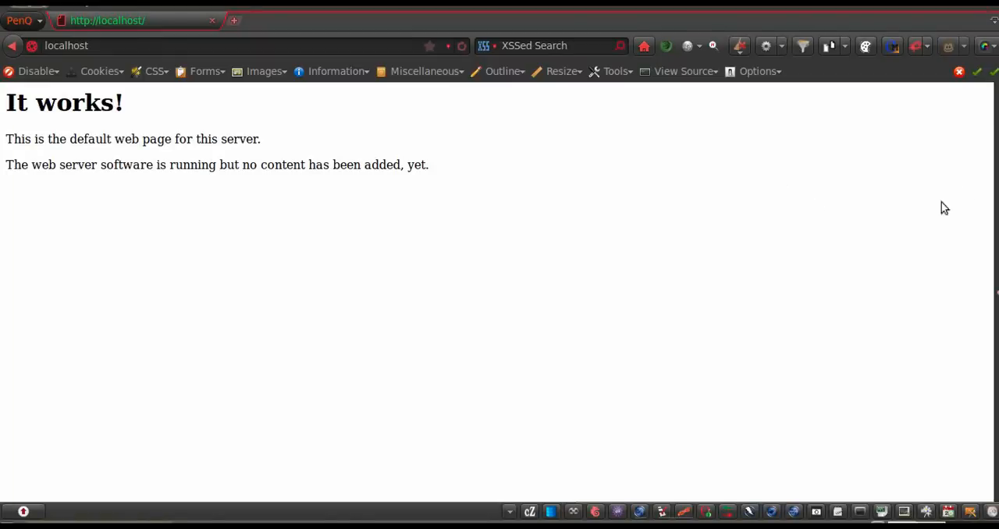
{"action": "mouse_move", "coordinate": [949, 46]}
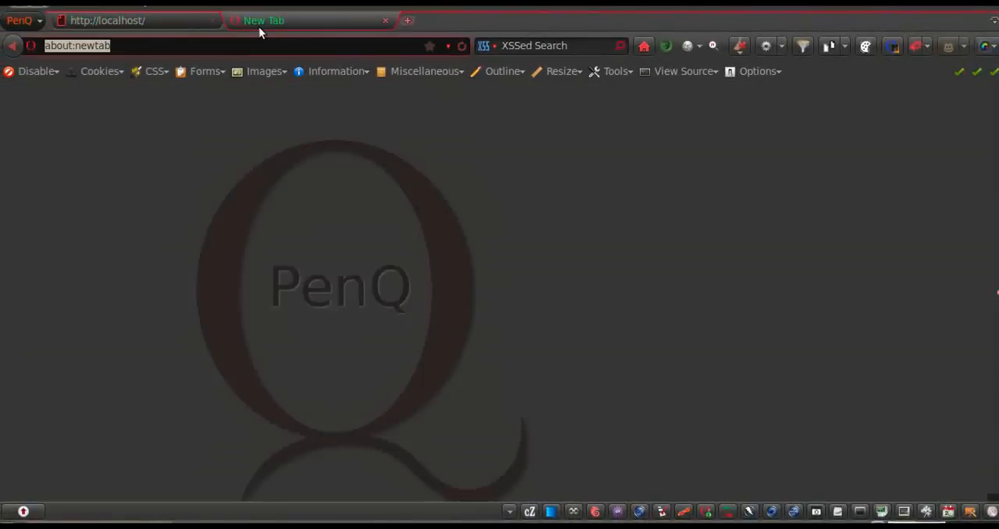
{"action": "type", "text": "www.google.com"}
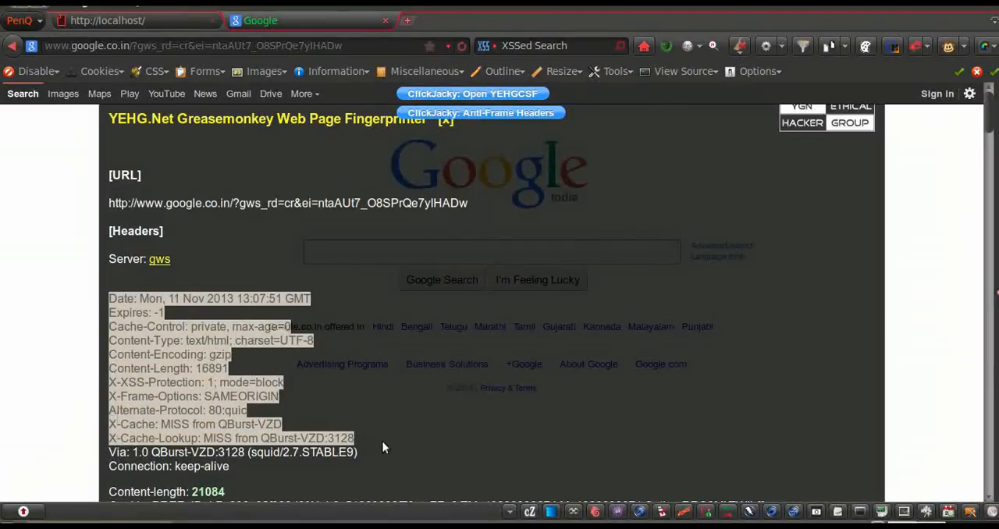
Step: Scroll through the fingerprint's fuzz options, fuzzable links, script sources and custom JS objects
{"action": "scroll", "scroll_direction": "down", "scroll_amount": 3}
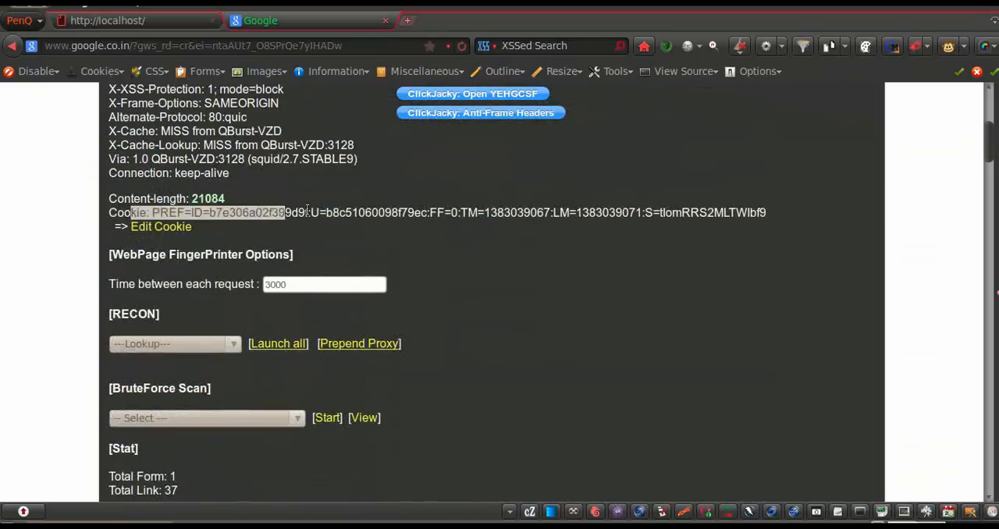
{"action": "scroll", "scroll_direction": "down", "scroll_amount": 3}
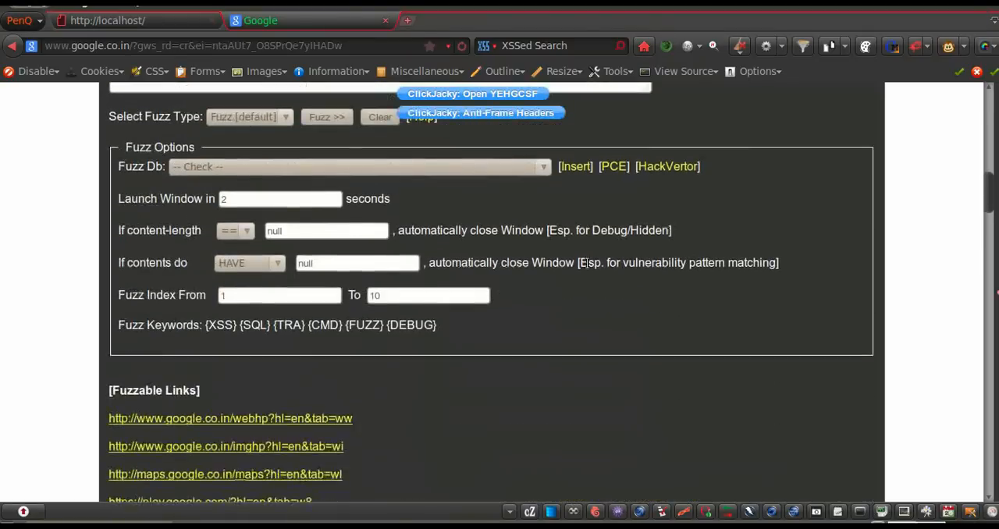
{"action": "scroll", "scroll_direction": "down", "scroll_amount": 3}
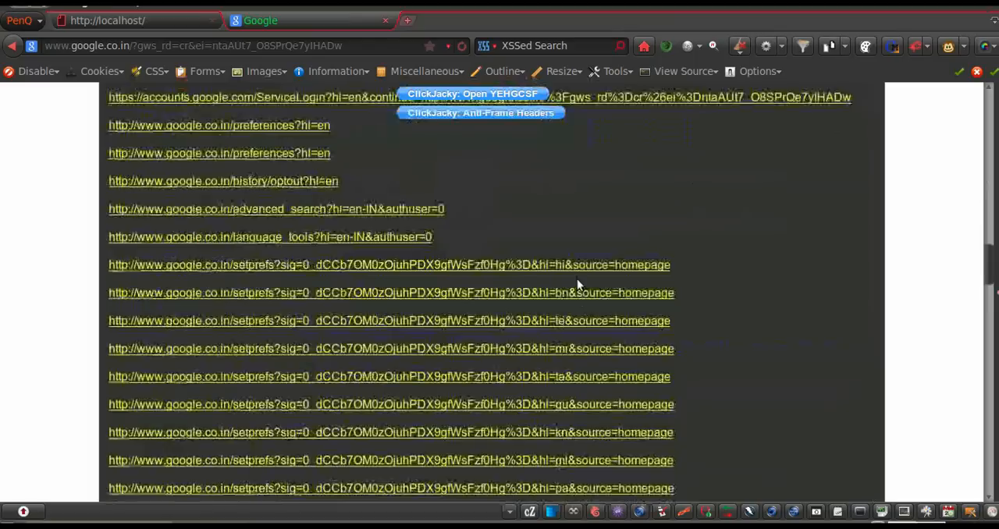
{"action": "scroll", "scroll_direction": "down", "scroll_amount": 3}
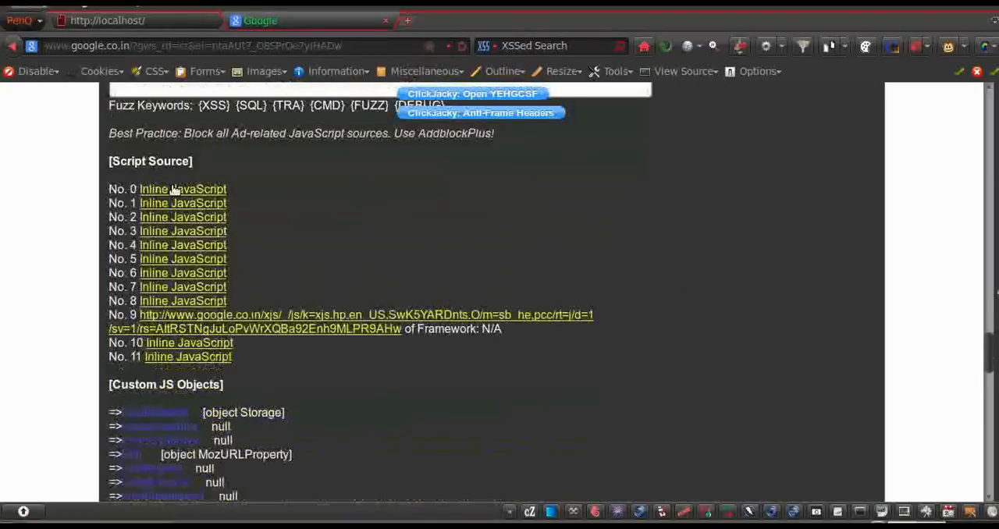
{"action": "scroll", "scroll_direction": "down", "scroll_amount": 3}
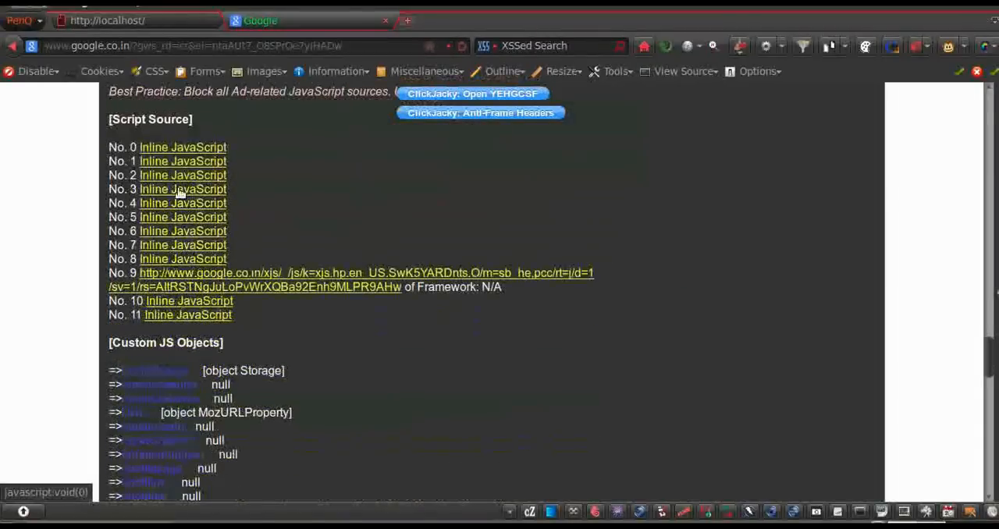
{"action": "scroll", "scroll_direction": "down", "scroll_amount": 3}
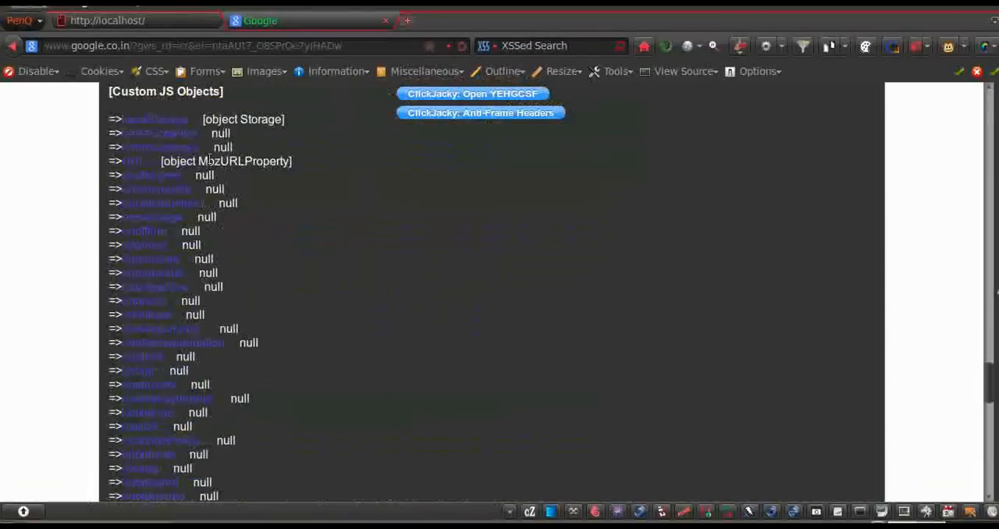
{"action": "scroll", "scroll_direction": "down", "scroll_amount": 3}
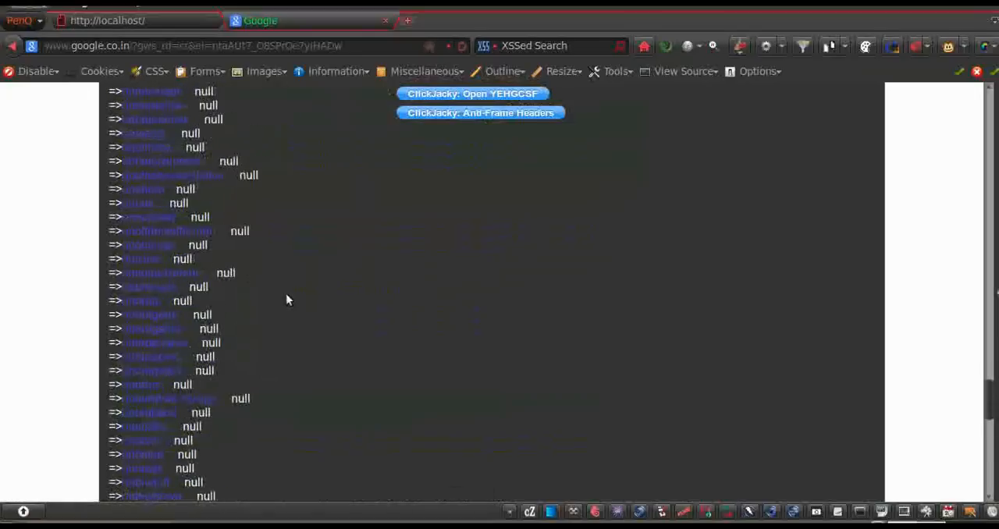
{"action": "scroll", "scroll_direction": "down", "scroll_amount": 3}
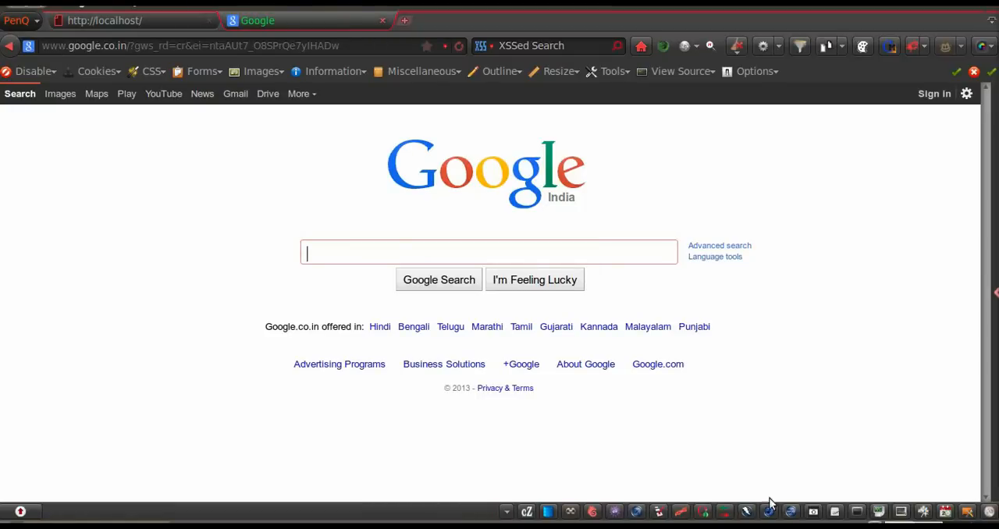
{"action": "mouse_move", "coordinate": [689, 509]}
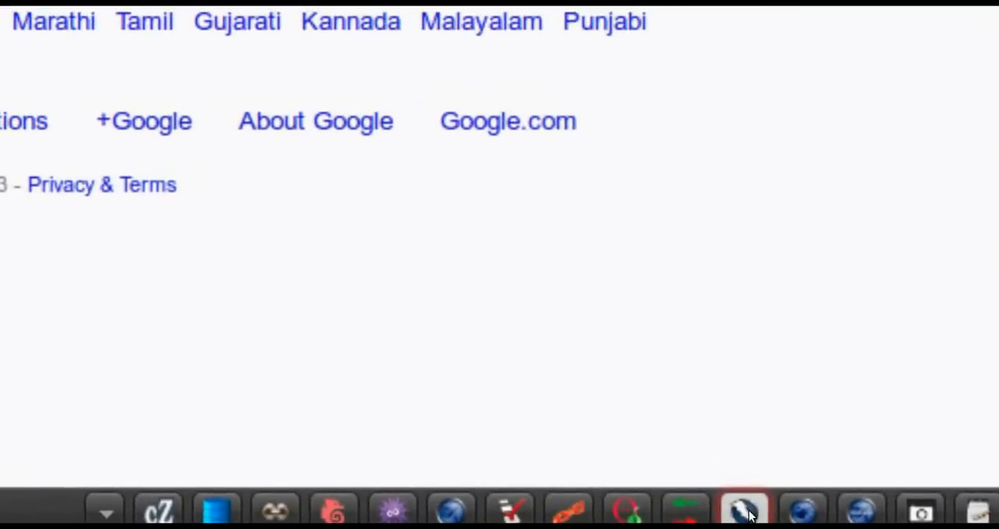
{"action": "mouse_move", "coordinate": [744, 501]}
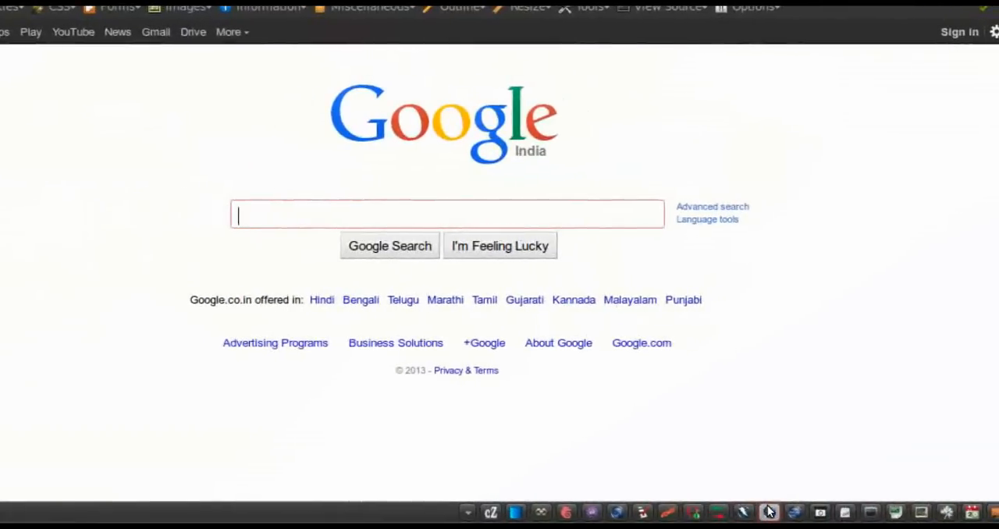
{"action": "mouse_move", "coordinate": [770, 512]}
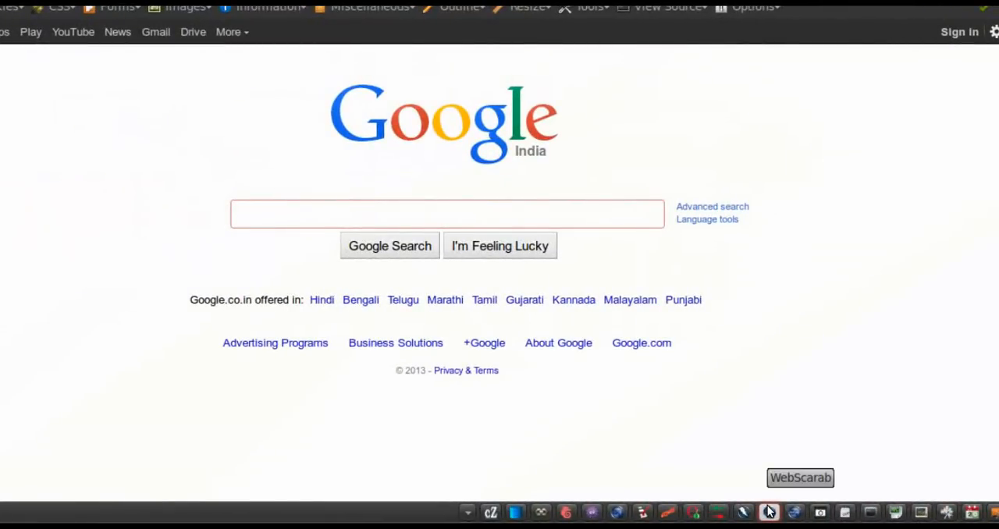
{"action": "left_click", "coordinate": [447, 214]}
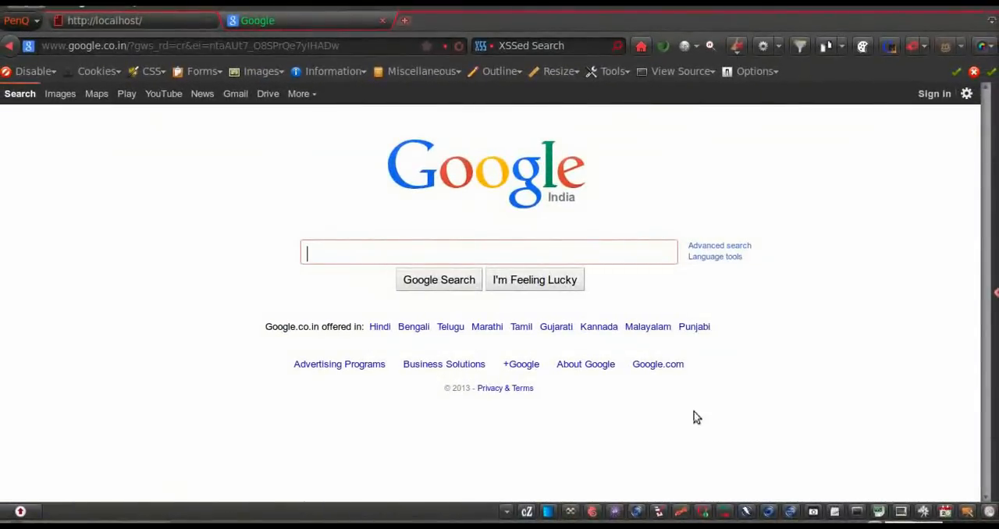
{"action": "mouse_move", "coordinate": [73, 183]}
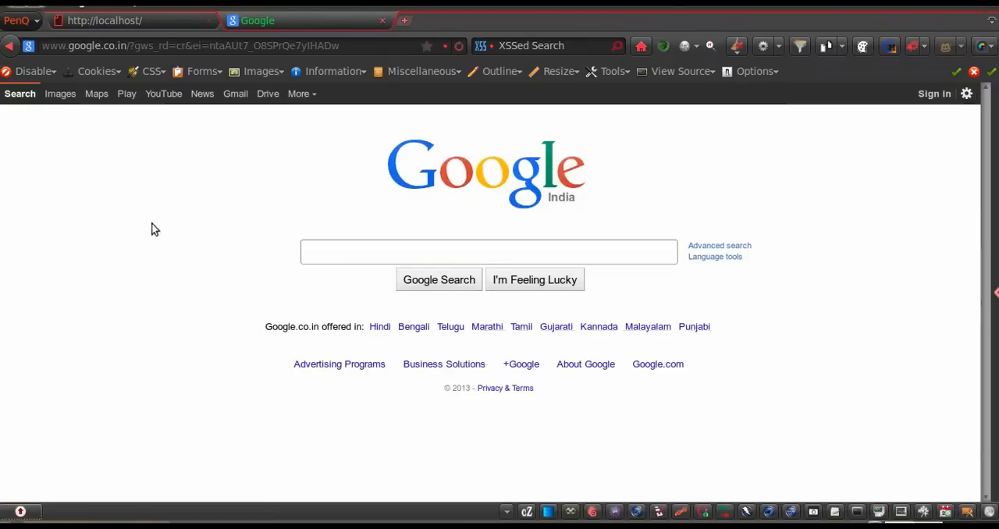
{"action": "mouse_move", "coordinate": [913, 303]}
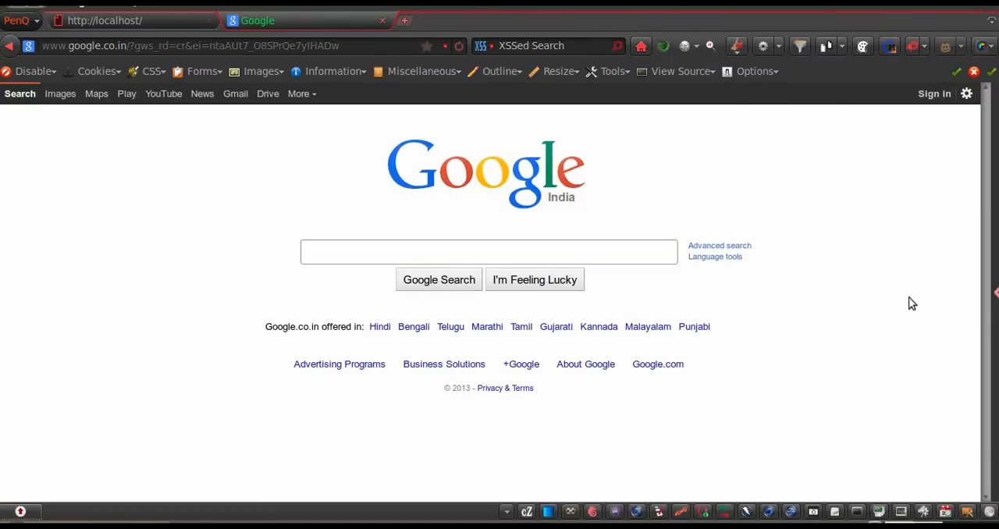
{"action": "left_click", "coordinate": [488, 252]}
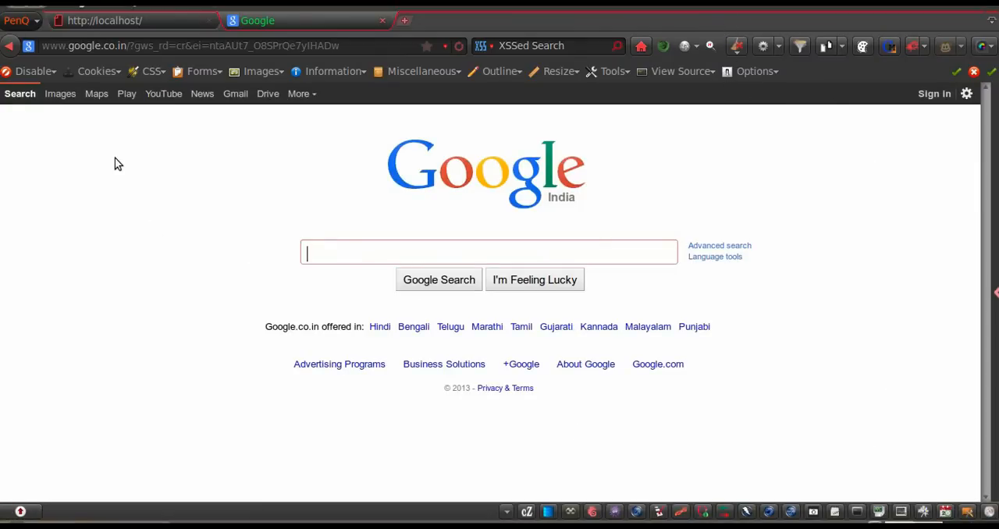
{"action": "mouse_move", "coordinate": [568, 209]}
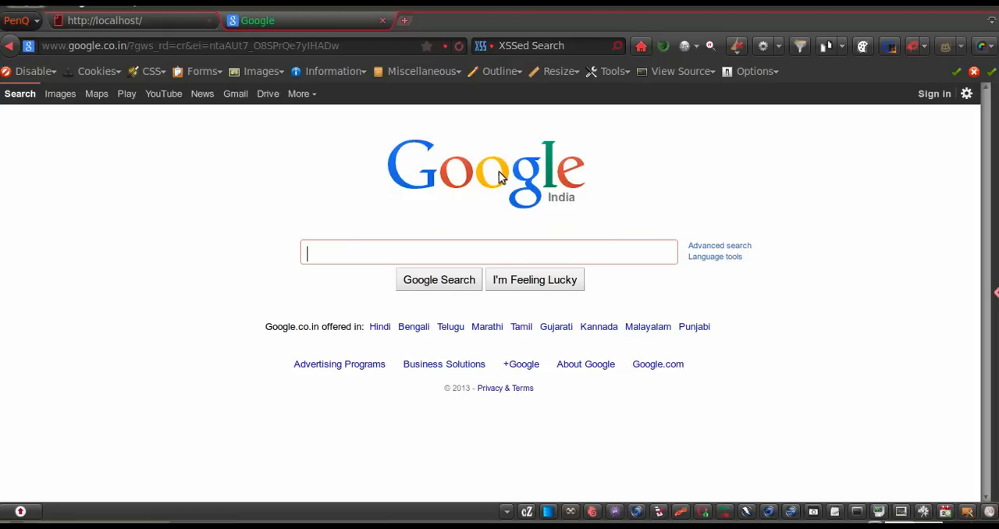
{"action": "mouse_move", "coordinate": [534, 291]}
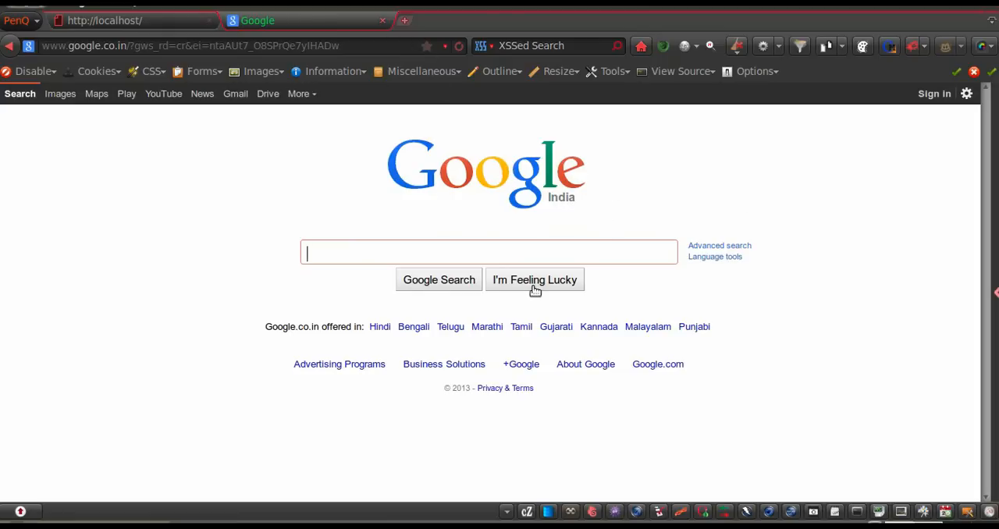
{"action": "mouse_move", "coordinate": [551, 176]}
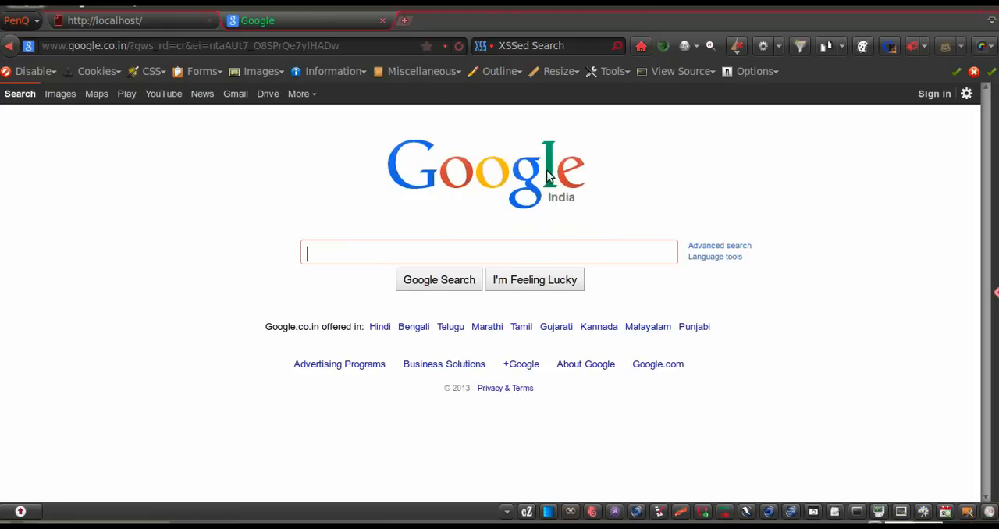
{"action": "mouse_move", "coordinate": [867, 254]}
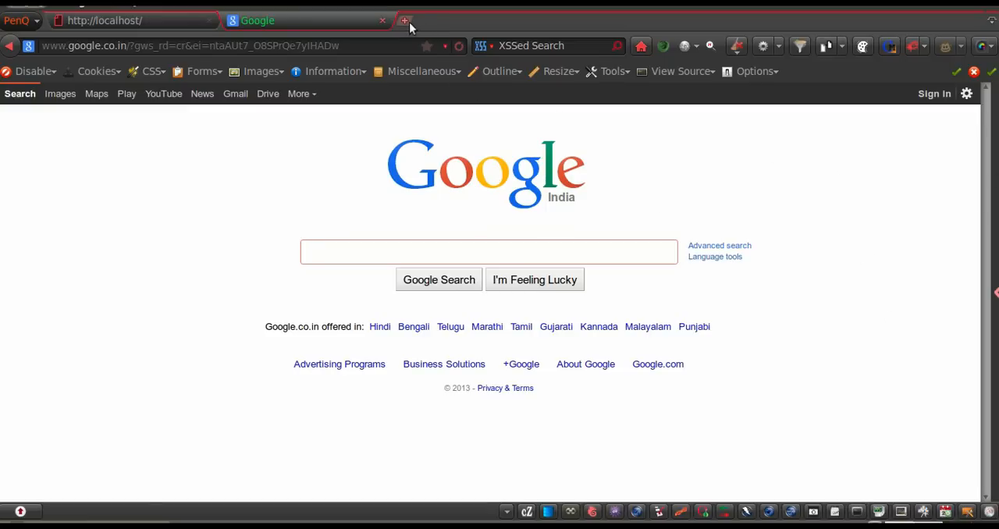
{"action": "left_click", "coordinate": [406, 20]}
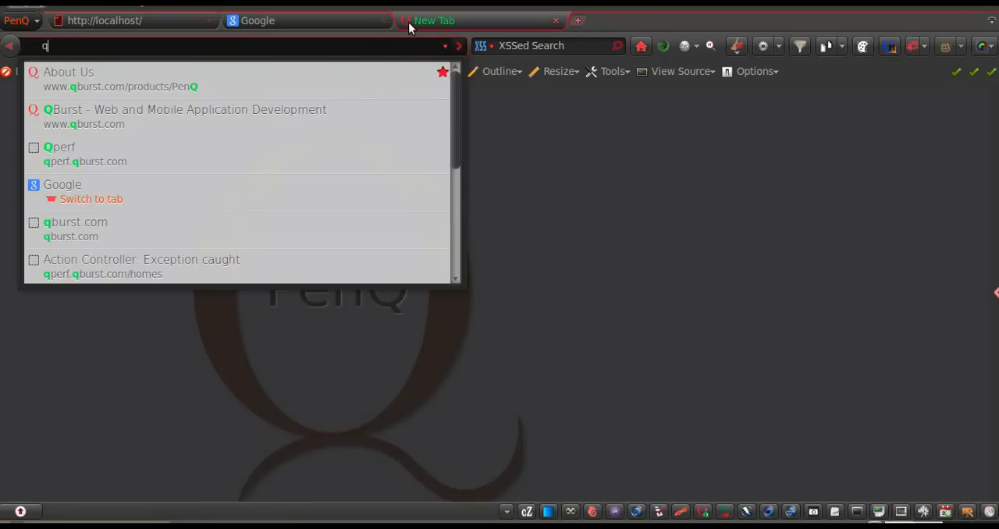
{"action": "left_click", "coordinate": [69, 72]}
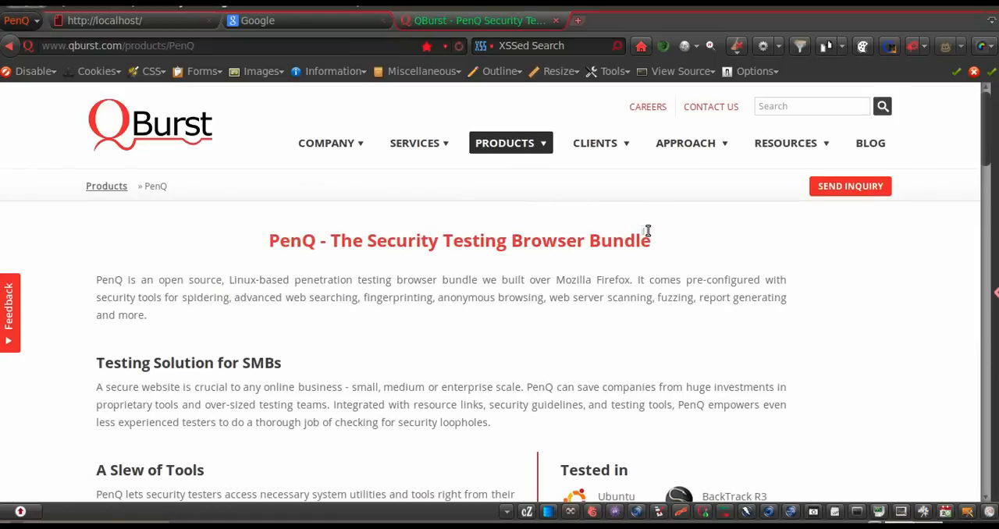
{"action": "scroll", "scroll_direction": "down", "scroll_amount": 3}
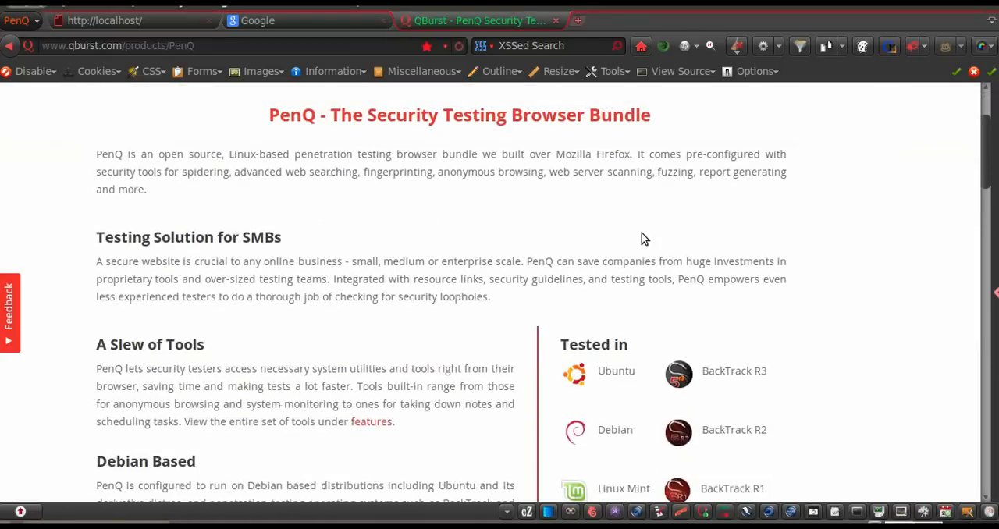
{"action": "scroll", "scroll_direction": "down", "scroll_amount": 3}
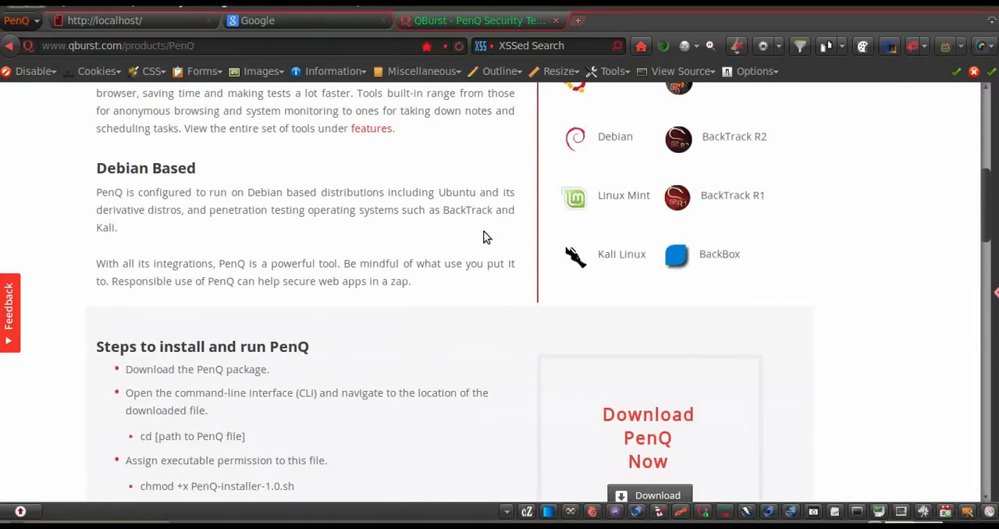
{"action": "scroll", "scroll_direction": "down", "scroll_amount": 3}
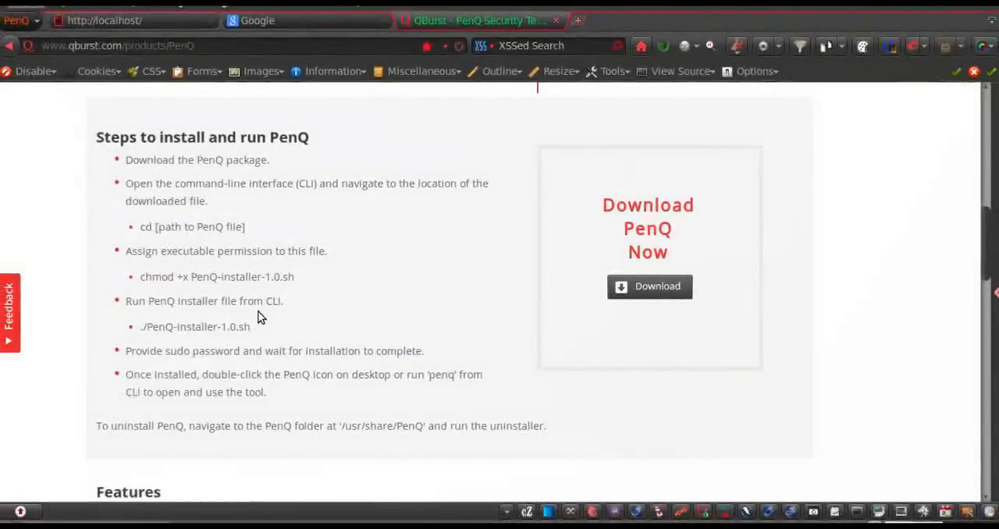
{"action": "scroll", "scroll_direction": "down", "scroll_amount": 3}
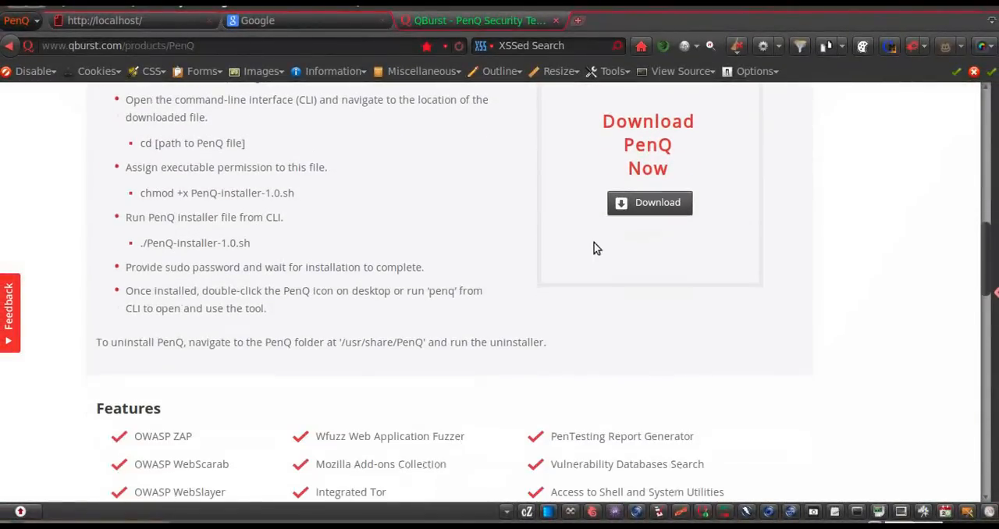
{"action": "scroll", "scroll_direction": "down", "scroll_amount": 3}
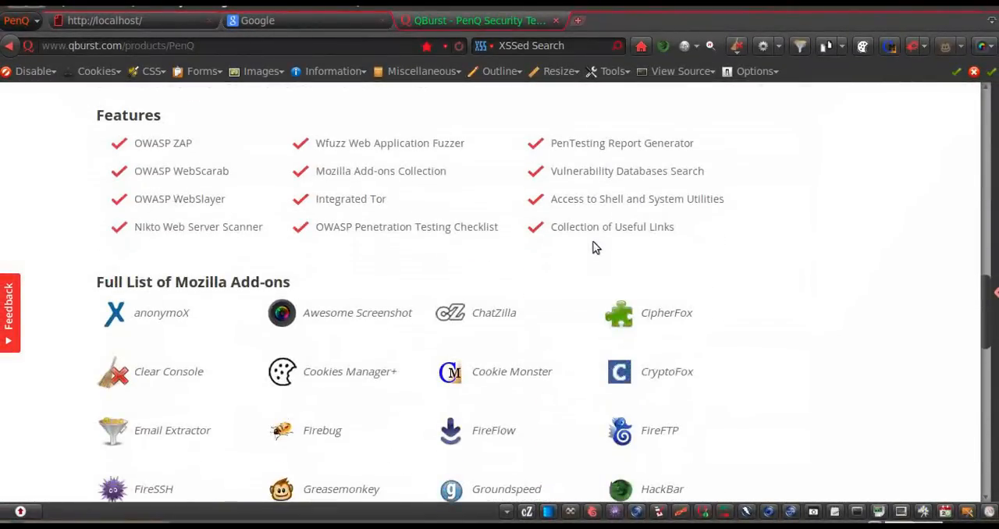